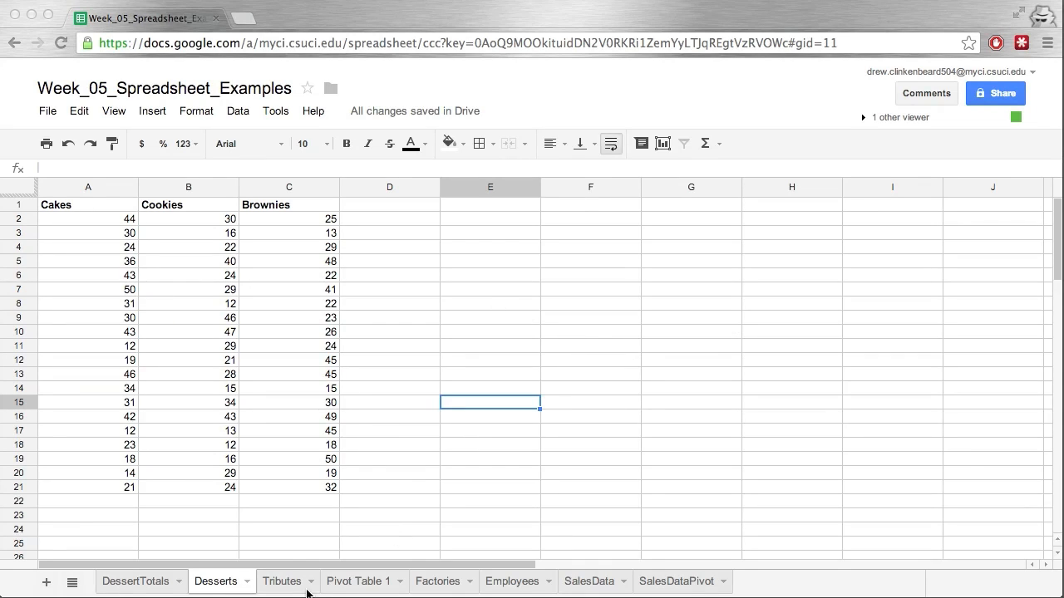
mouse_move(431, 505)
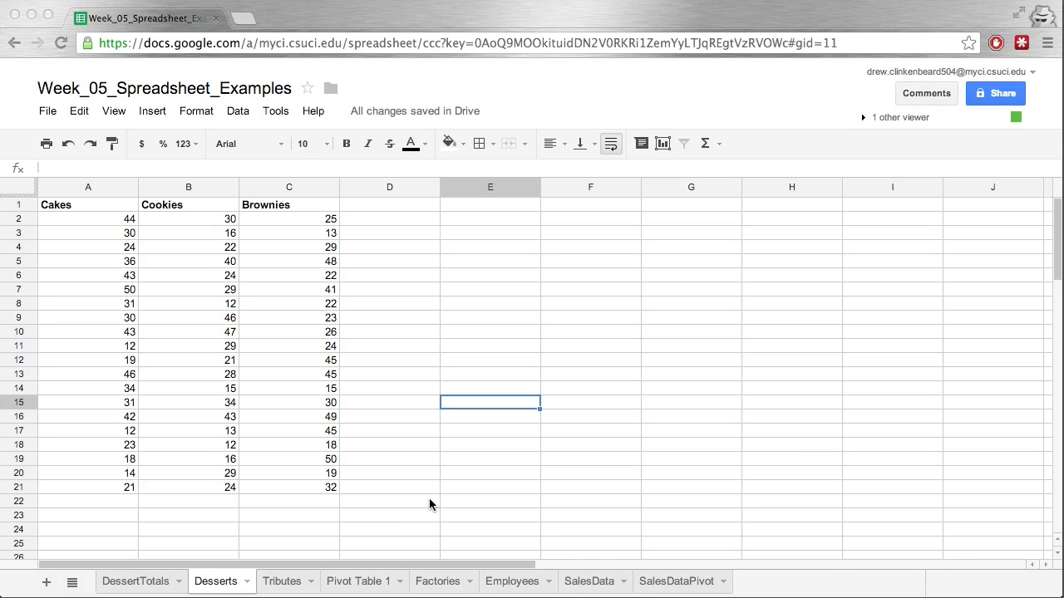
mouse_move(369, 519)
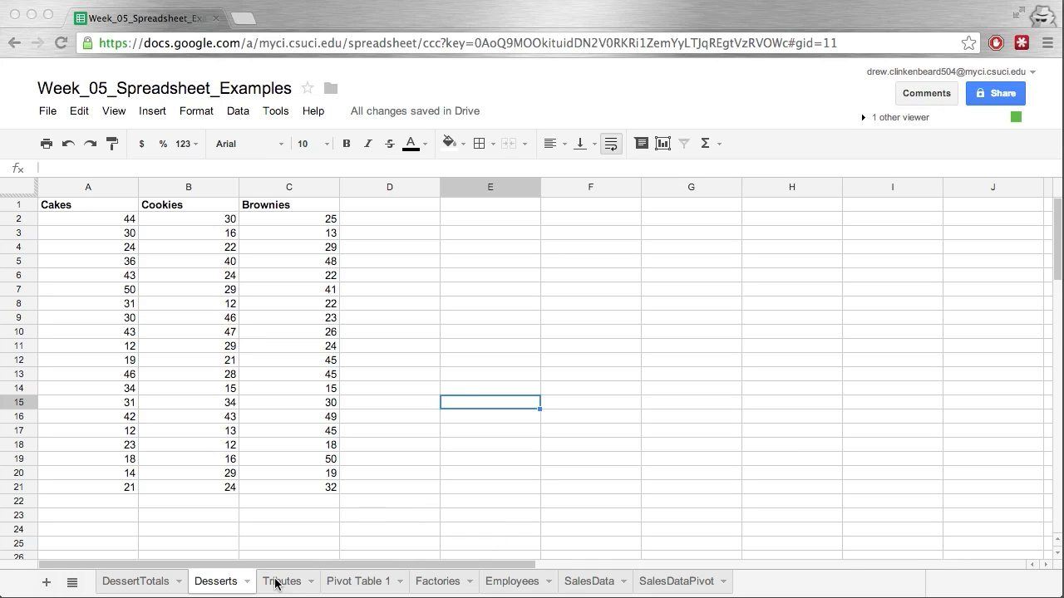
- Switch to the Tributes sheet and select the District header cell A1
left_click(283, 582)
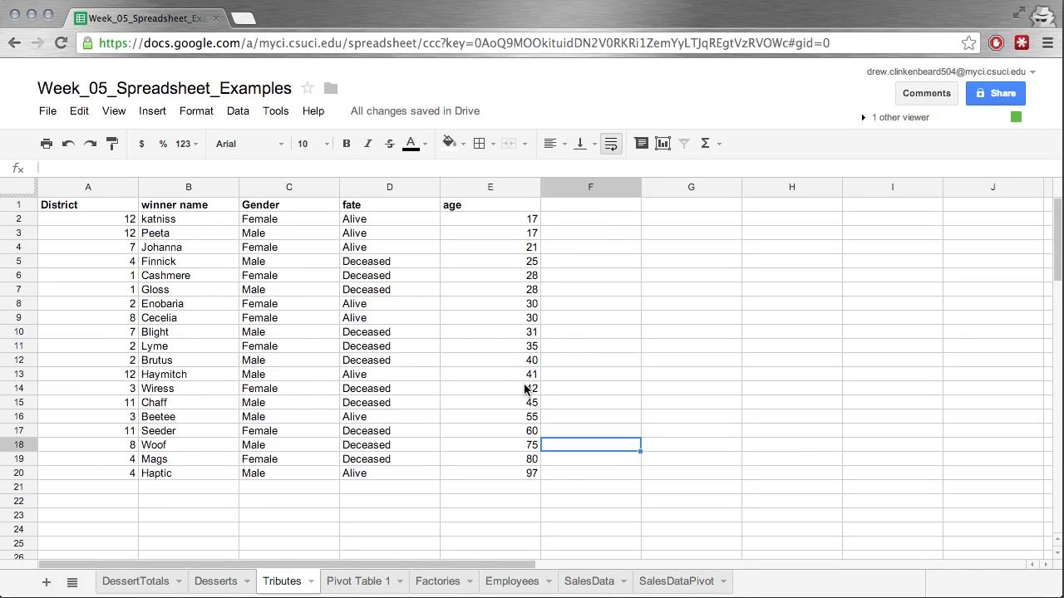
mouse_move(79, 236)
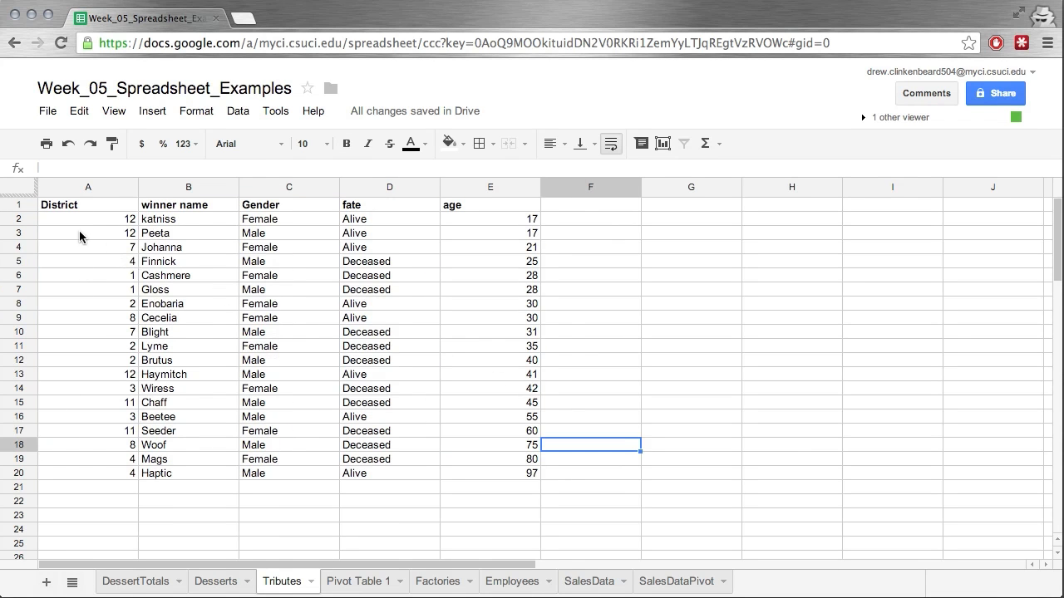
mouse_move(45, 260)
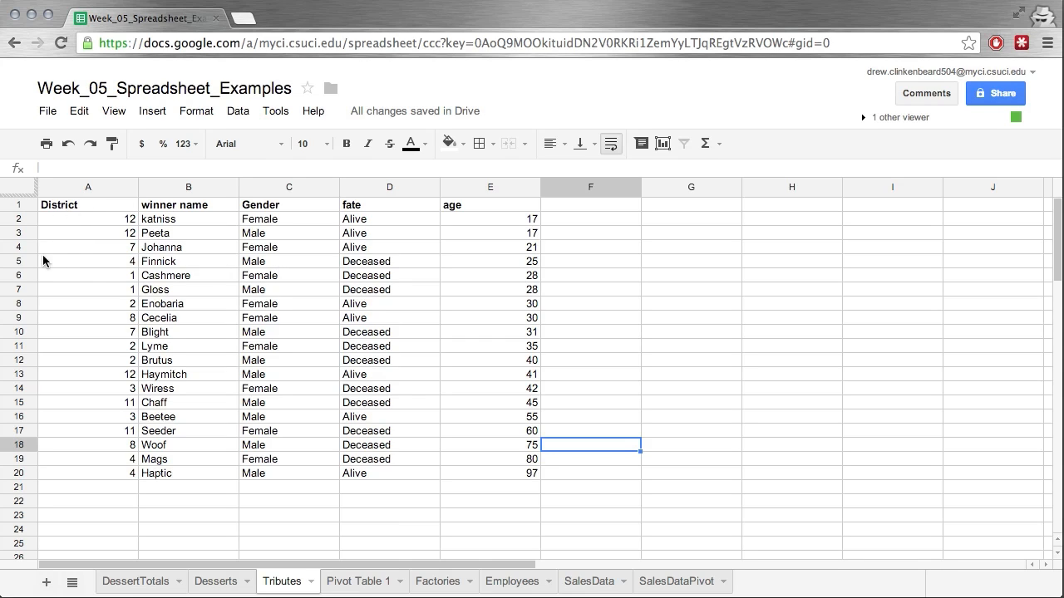
mouse_move(316, 315)
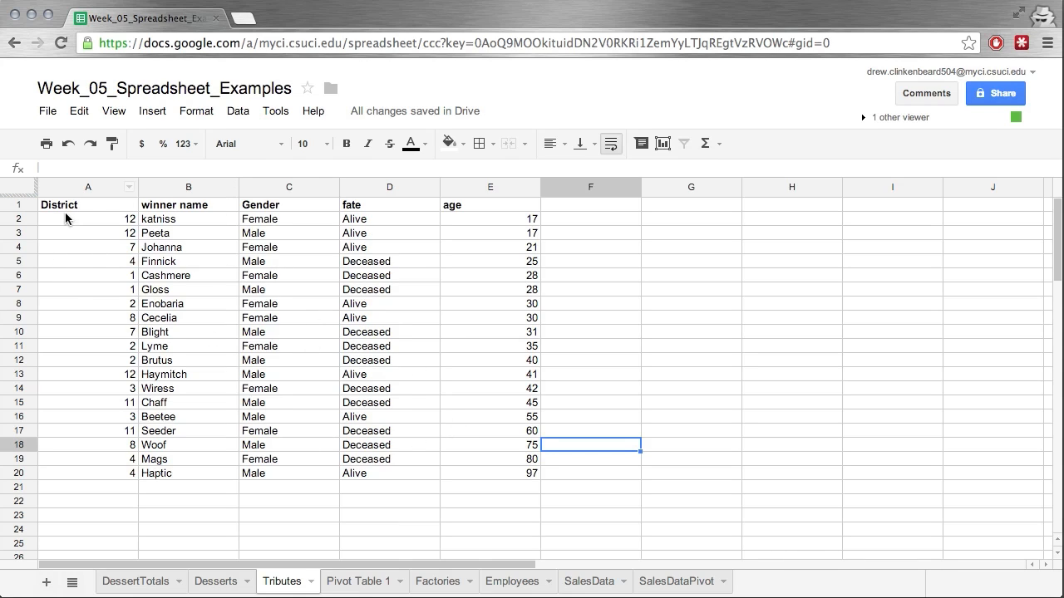
left_click(87, 205)
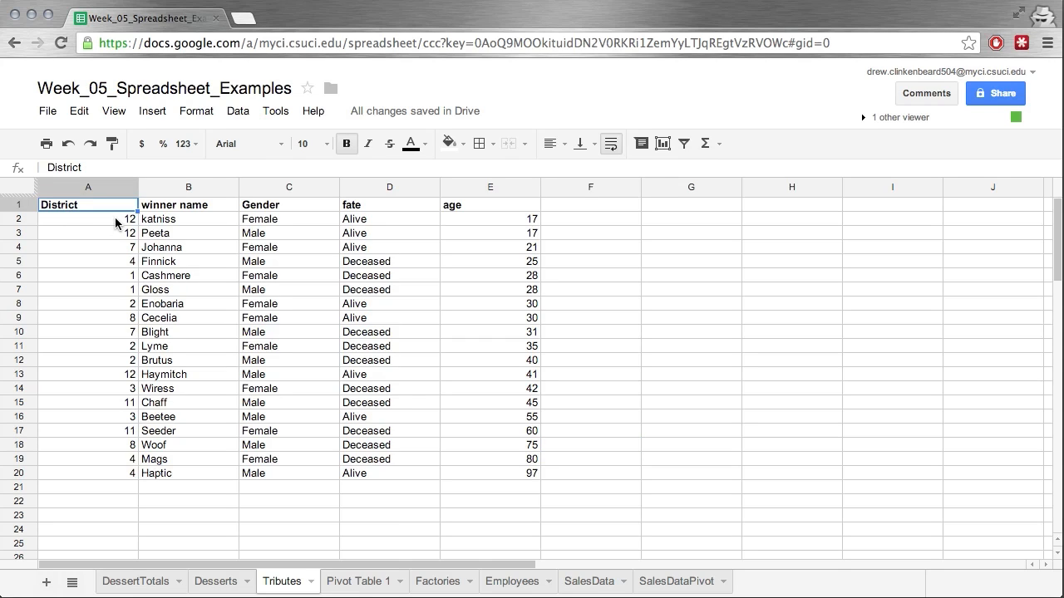
mouse_move(108, 422)
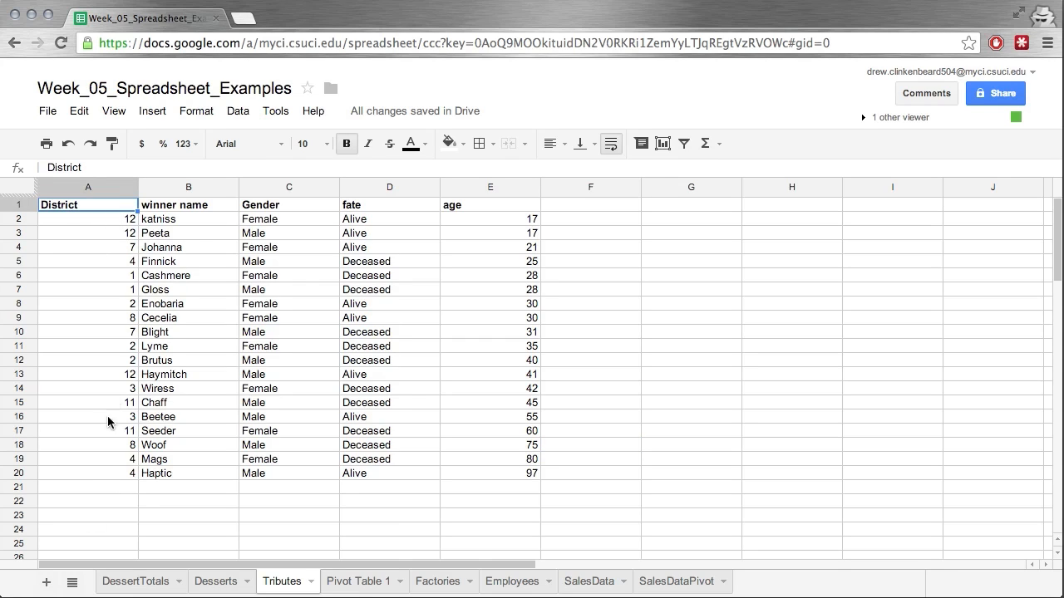
mouse_move(143, 261)
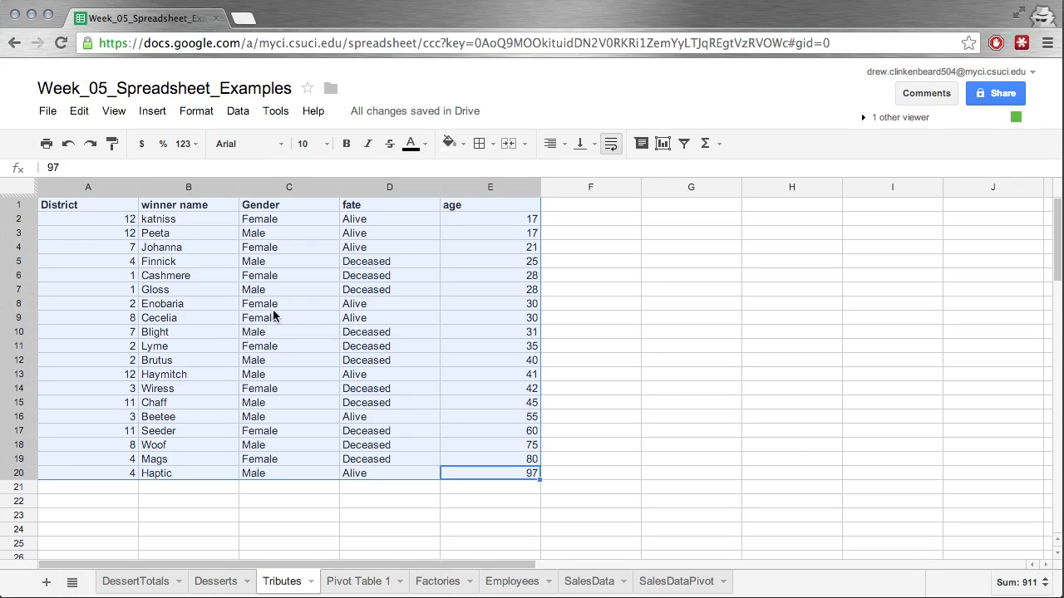
mouse_move(511, 223)
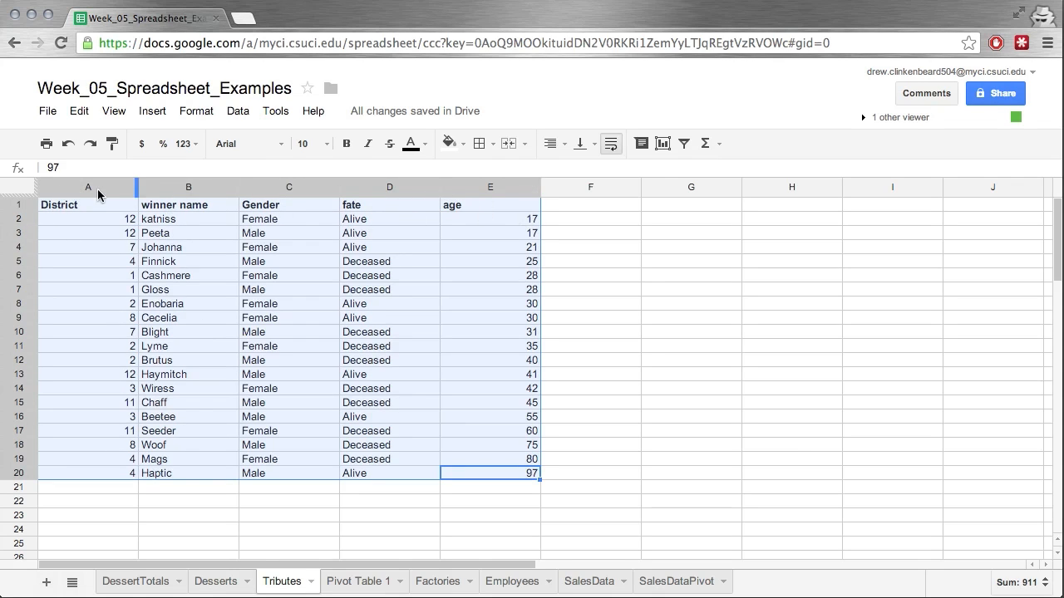
mouse_move(785, 239)
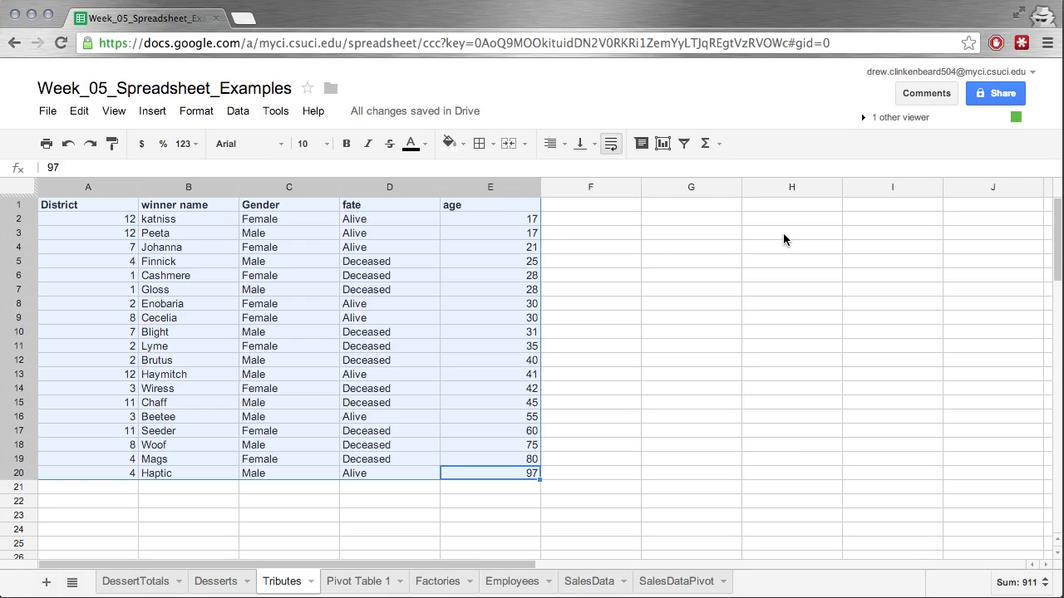
mouse_move(685, 143)
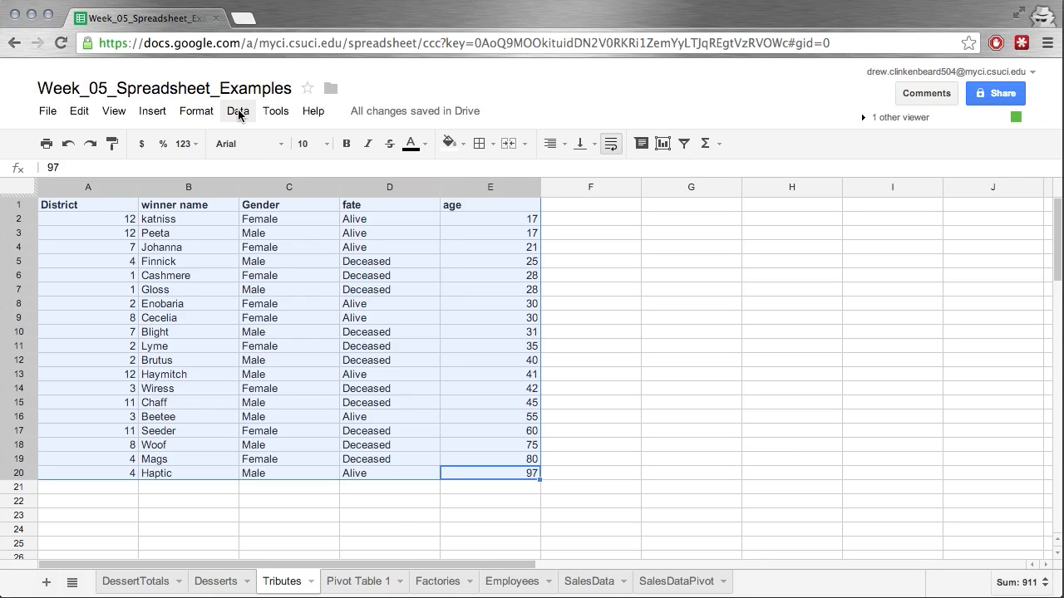
- Apply a Data > Filter to the Tributes table so every header gets a filter toggle
left_click(238, 110)
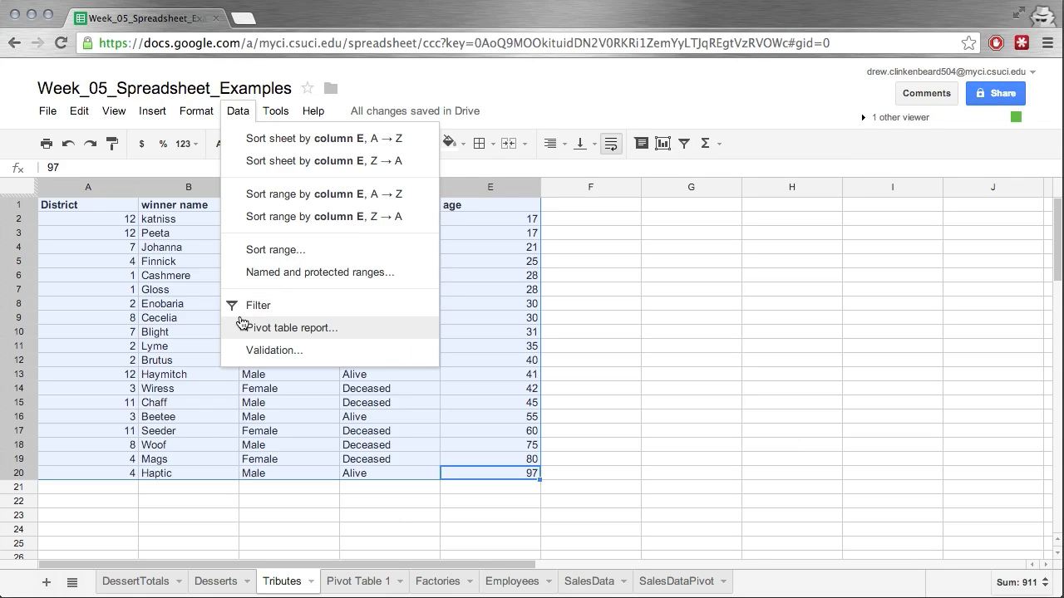
mouse_move(266, 313)
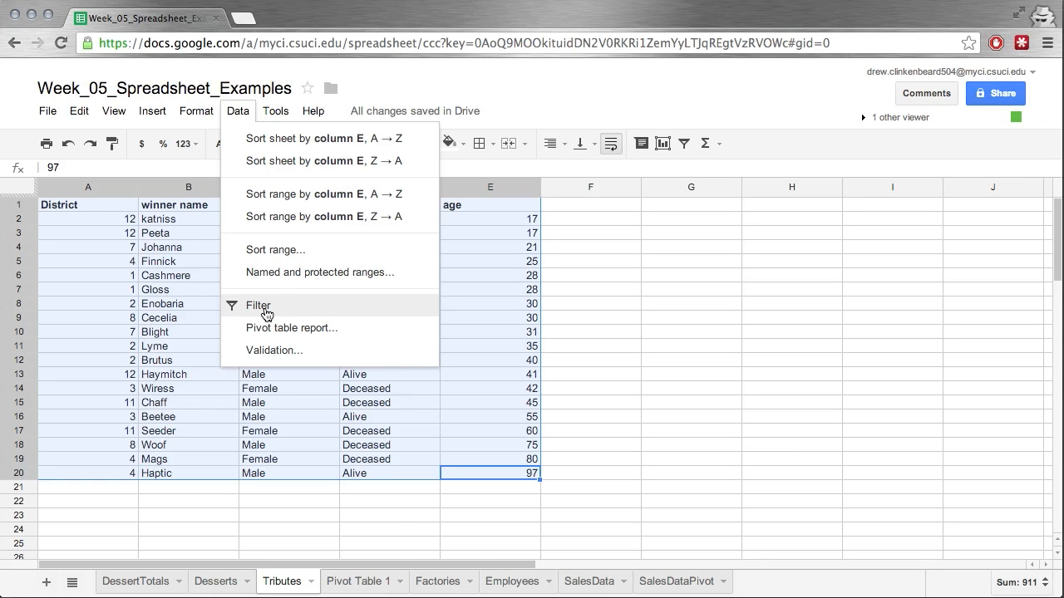
left_click(259, 306)
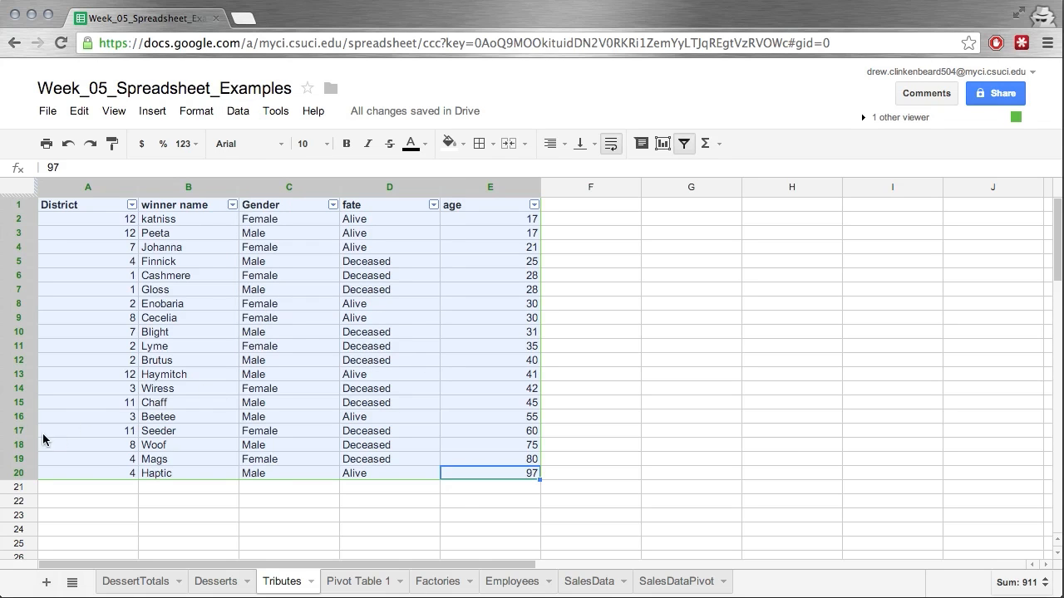
mouse_move(498, 289)
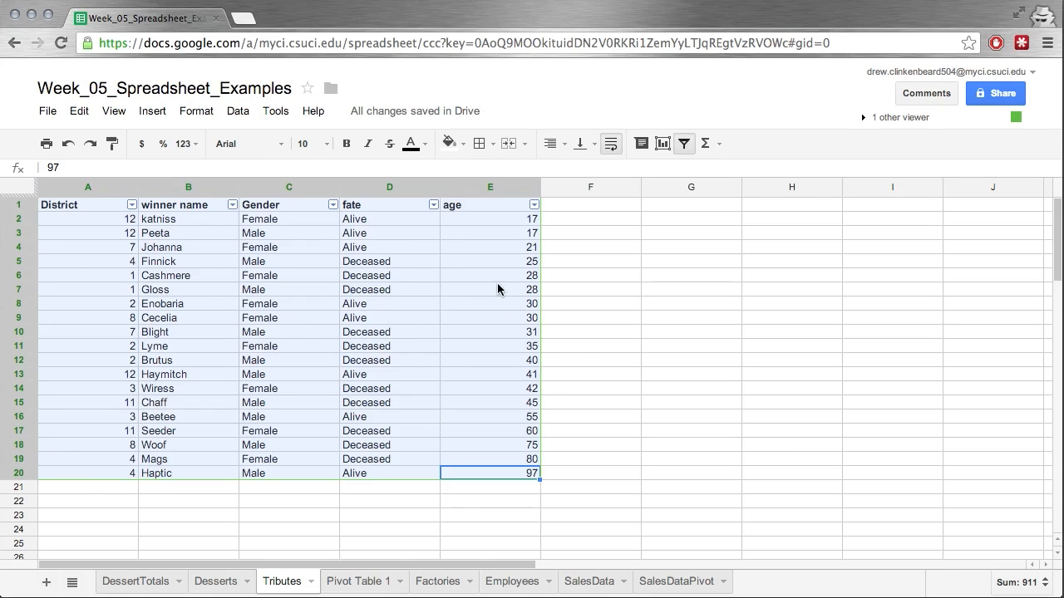
left_click(590, 415)
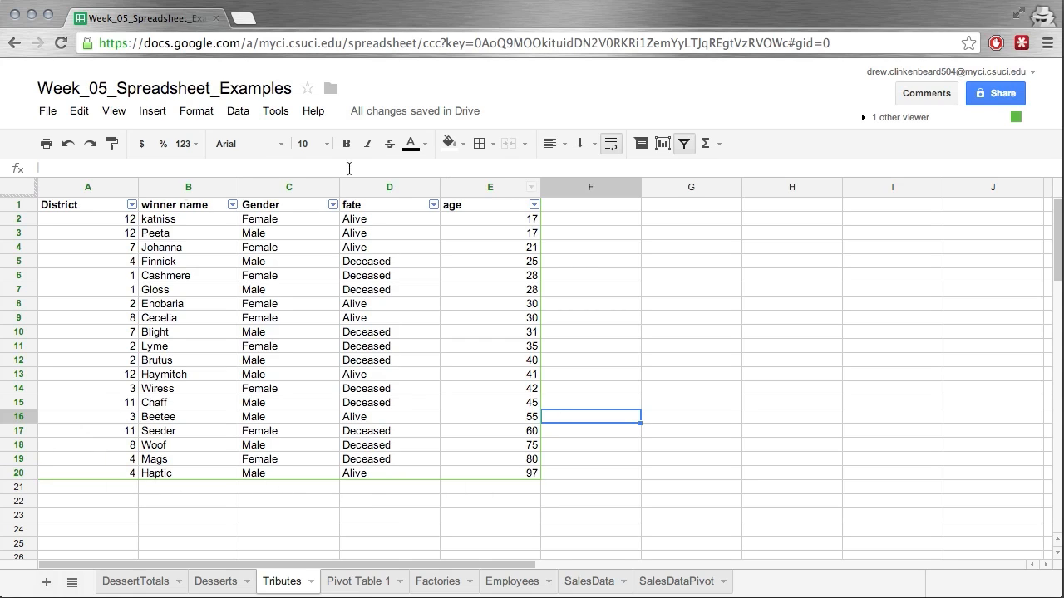
mouse_move(113, 253)
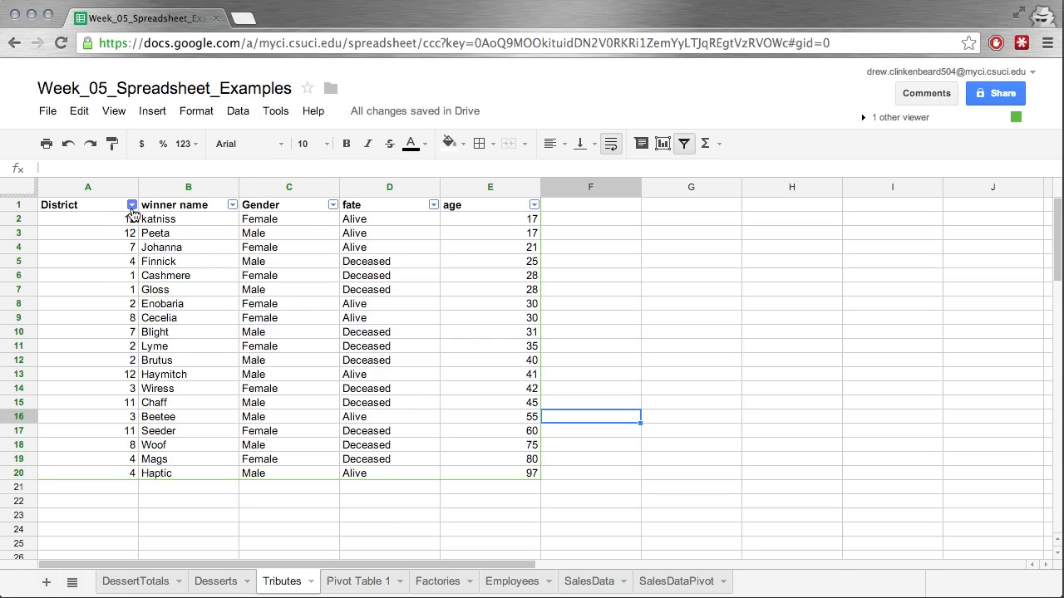
- Sort the rows by District A → Z, from district 1 up to 12
left_click(132, 205)
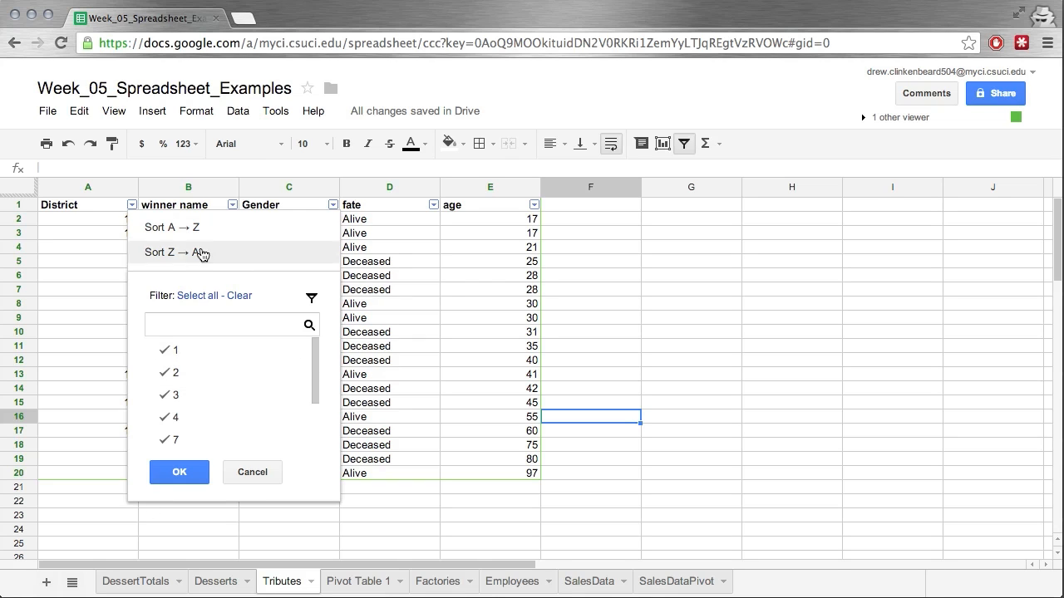
mouse_move(175, 233)
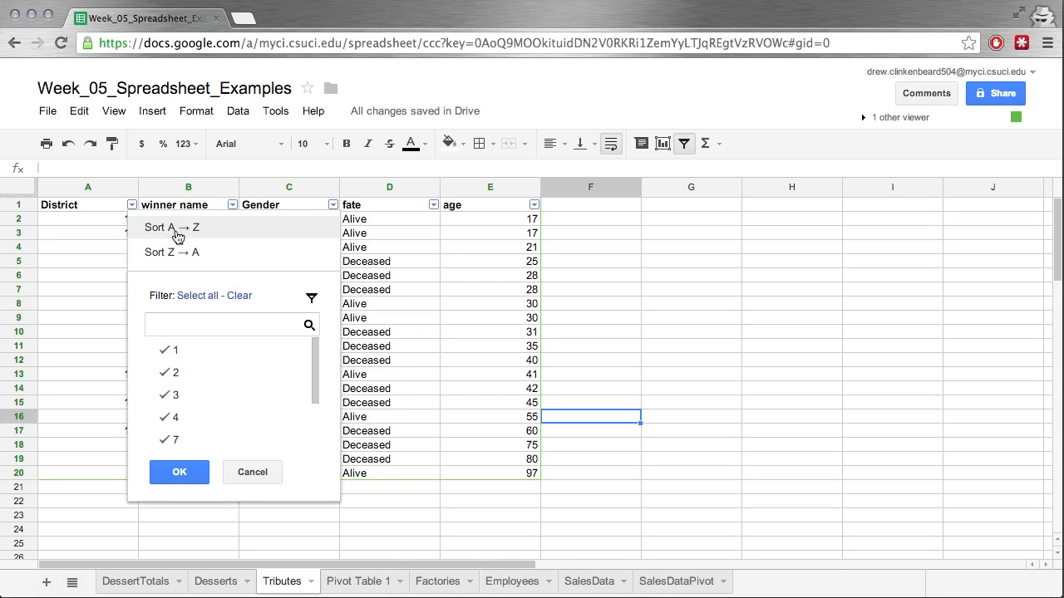
left_click(170, 226)
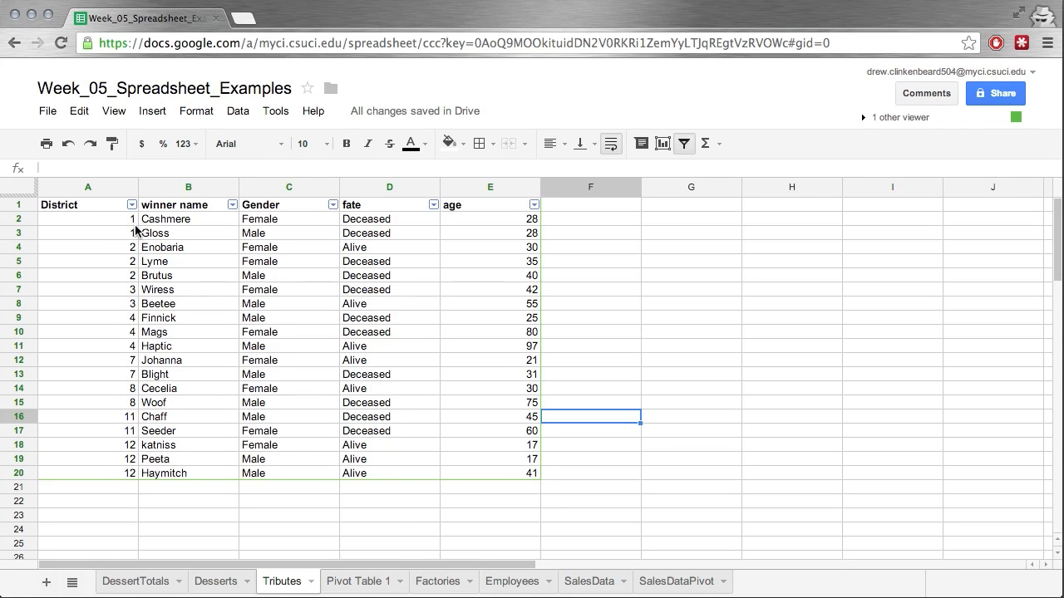
mouse_move(442, 465)
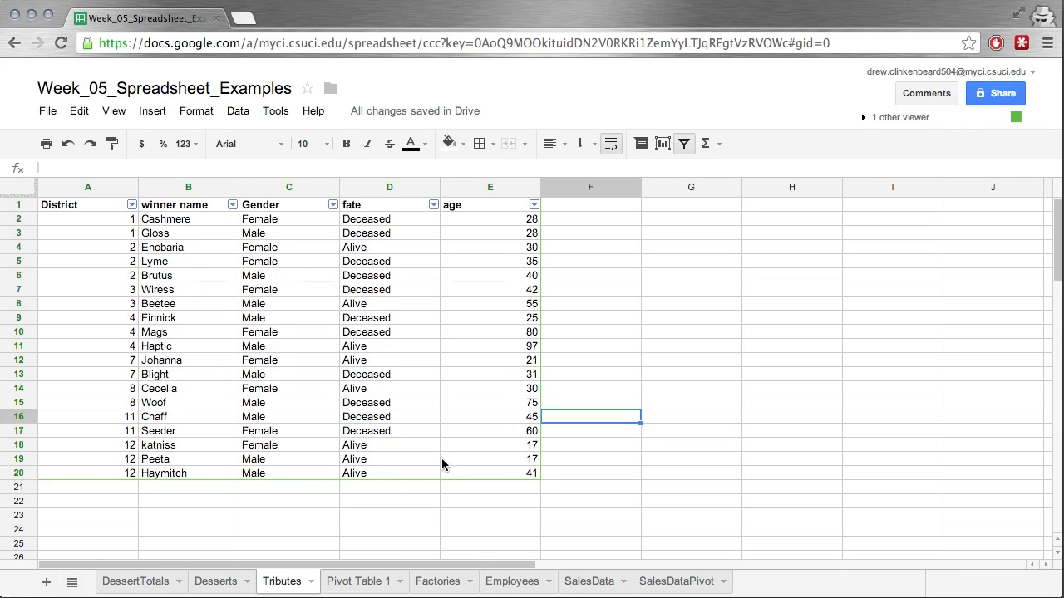
- Sort the rows by fate A → Z so Alive winners come before Deceased ones
left_click(432, 204)
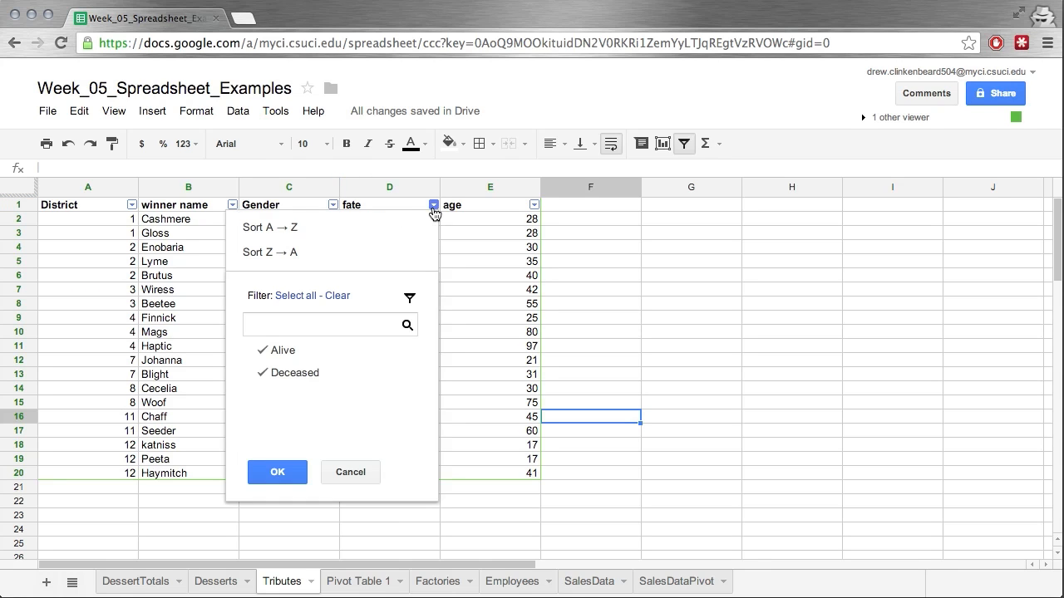
left_click(276, 472)
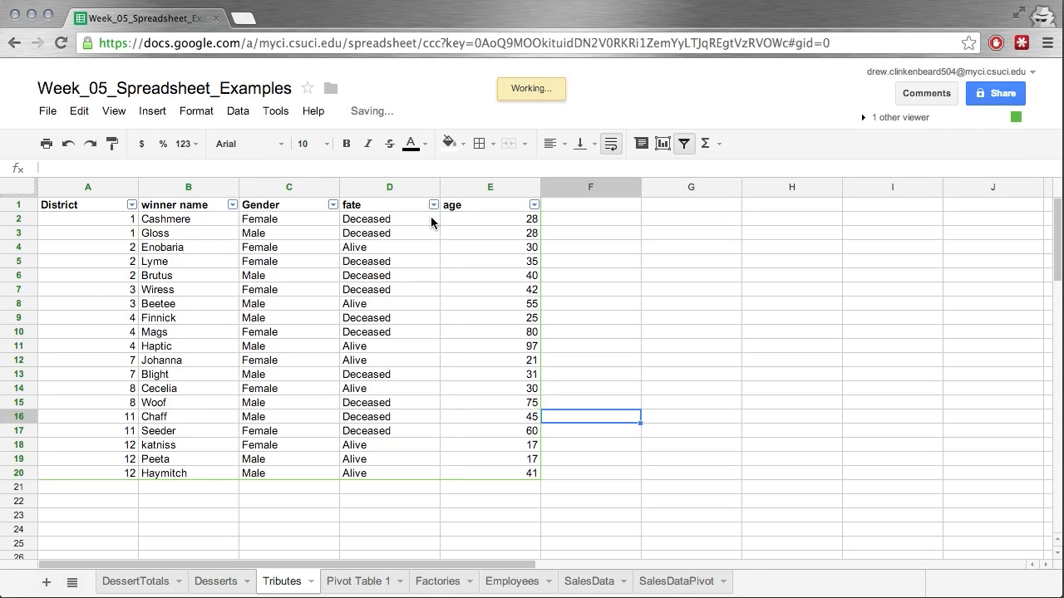
mouse_move(572, 256)
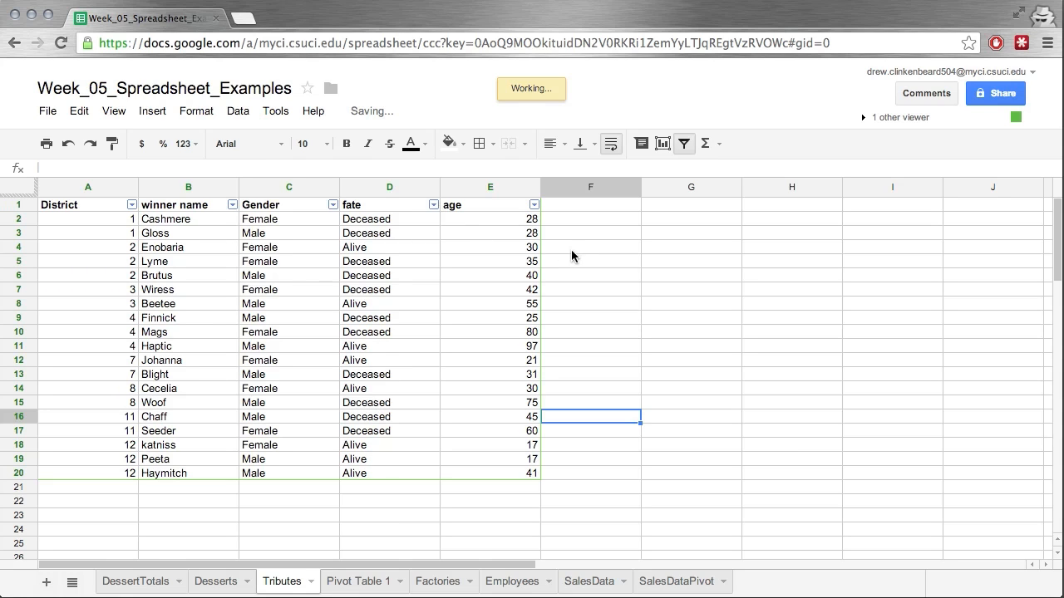
left_click(432, 203)
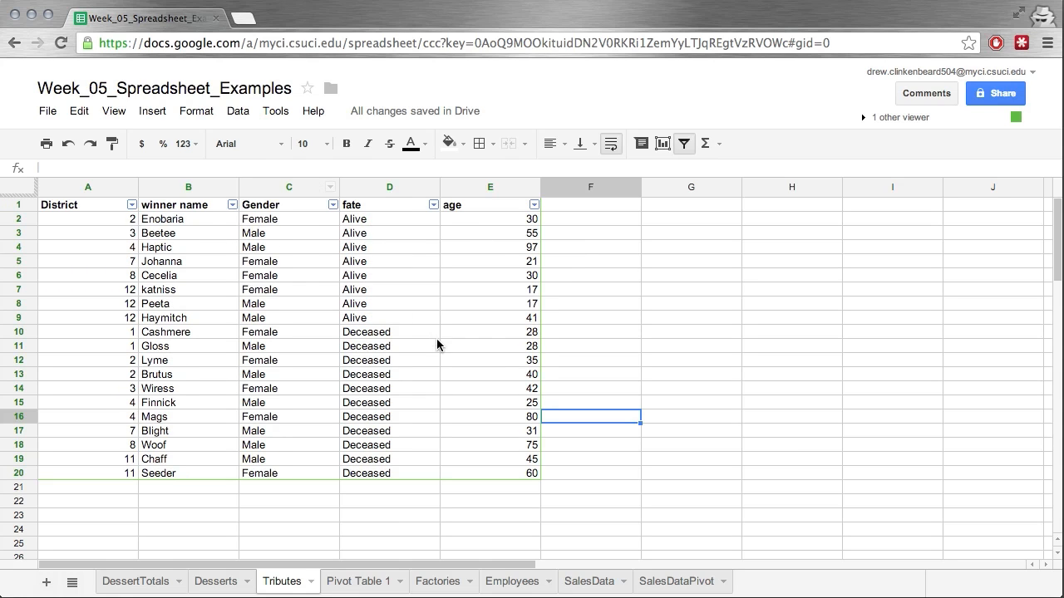
mouse_move(250, 276)
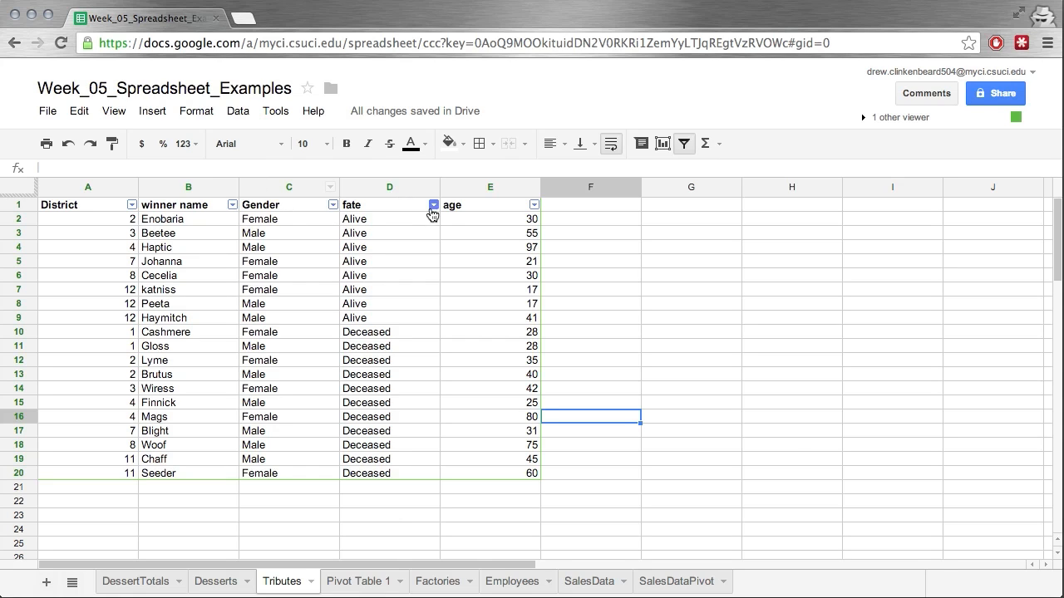
- Filter fate to Alive only, then sort District Z → A from 12 down to 2
left_click(432, 204)
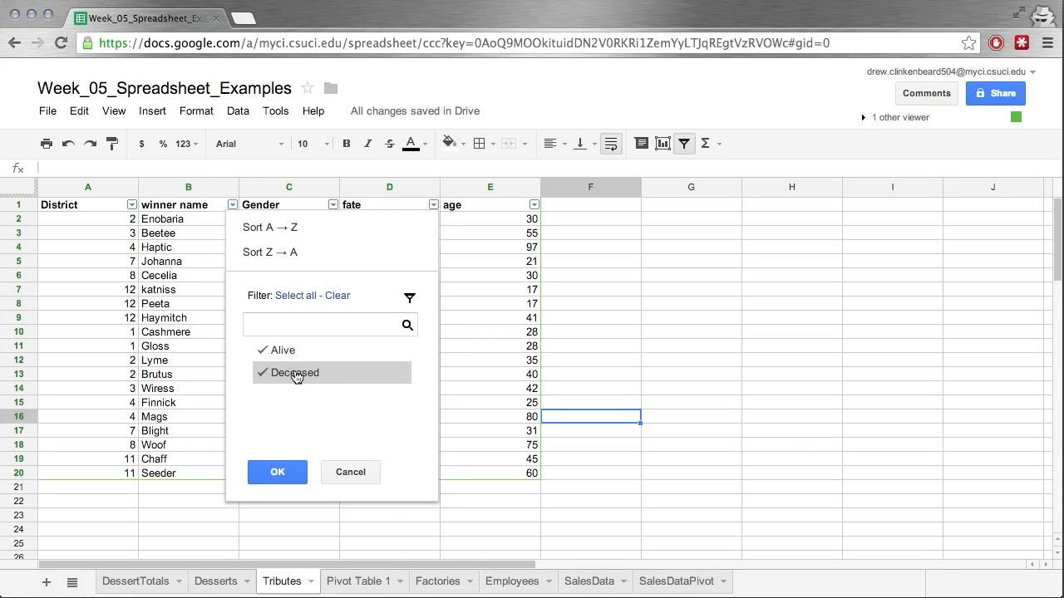
left_click(276, 472)
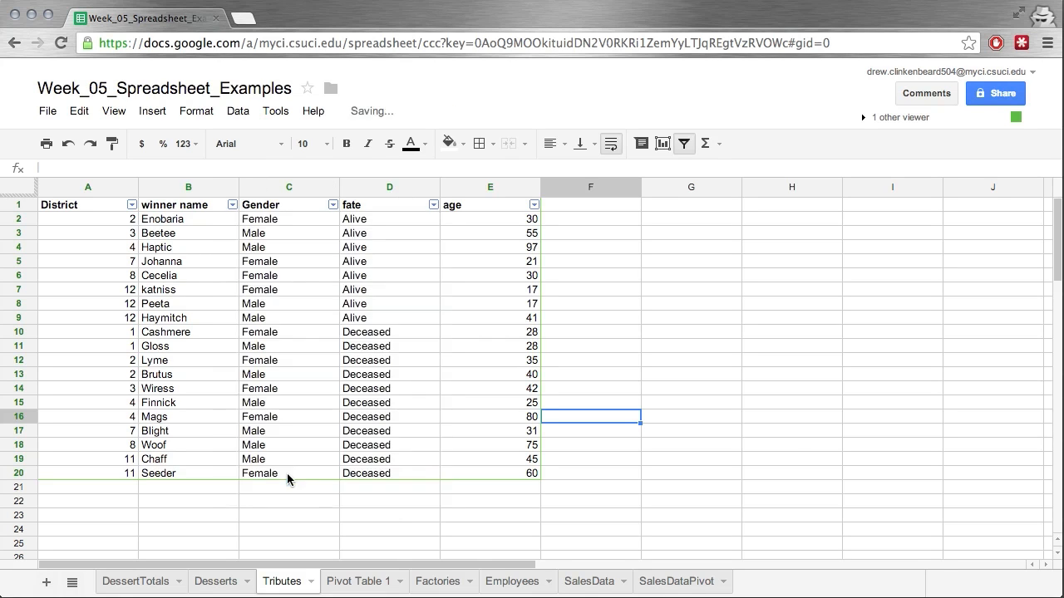
left_click(432, 204)
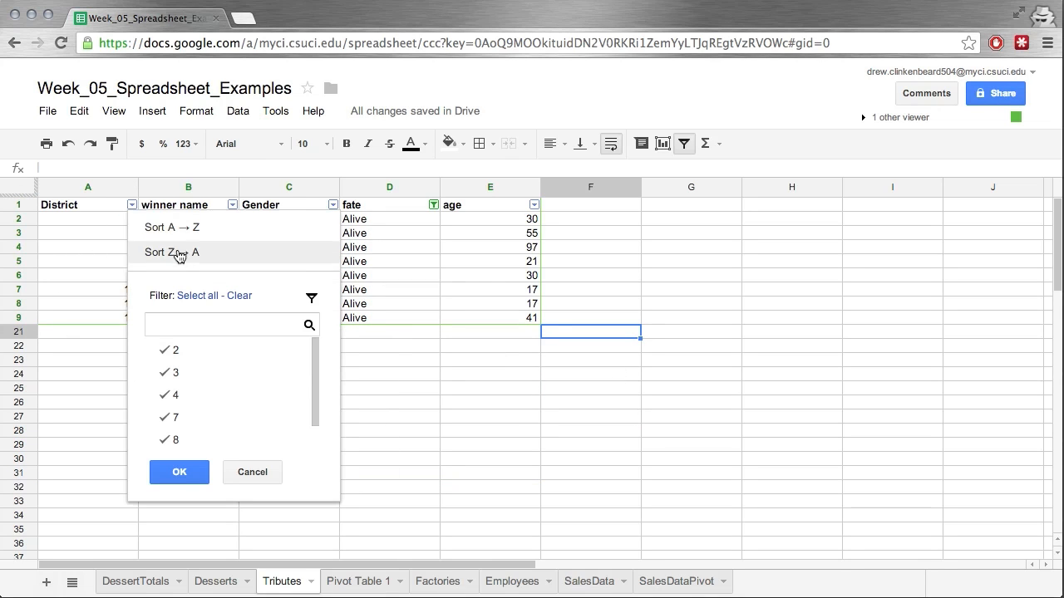
left_click(180, 472)
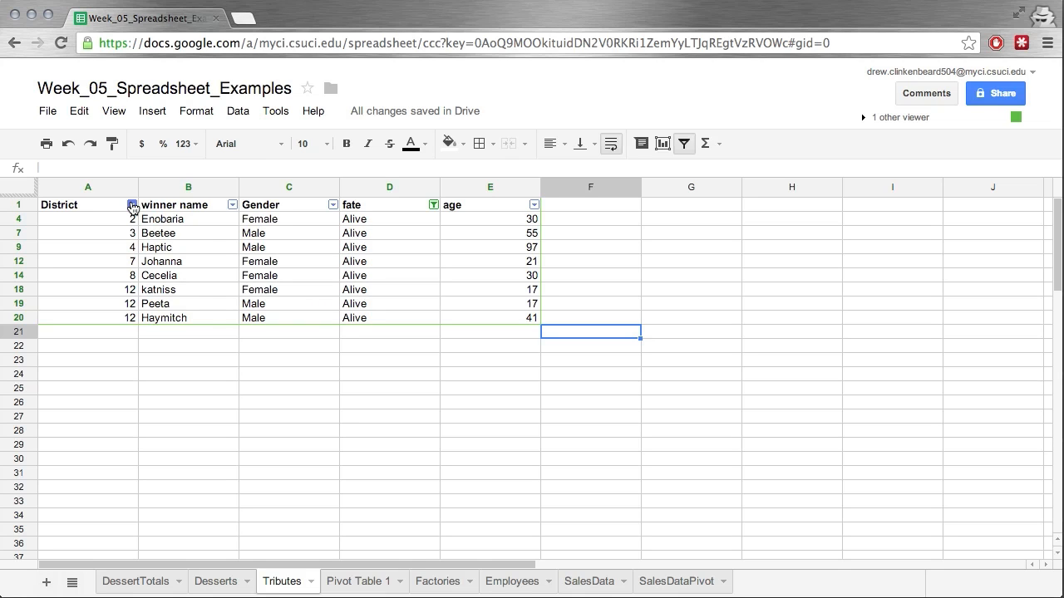
left_click(133, 204)
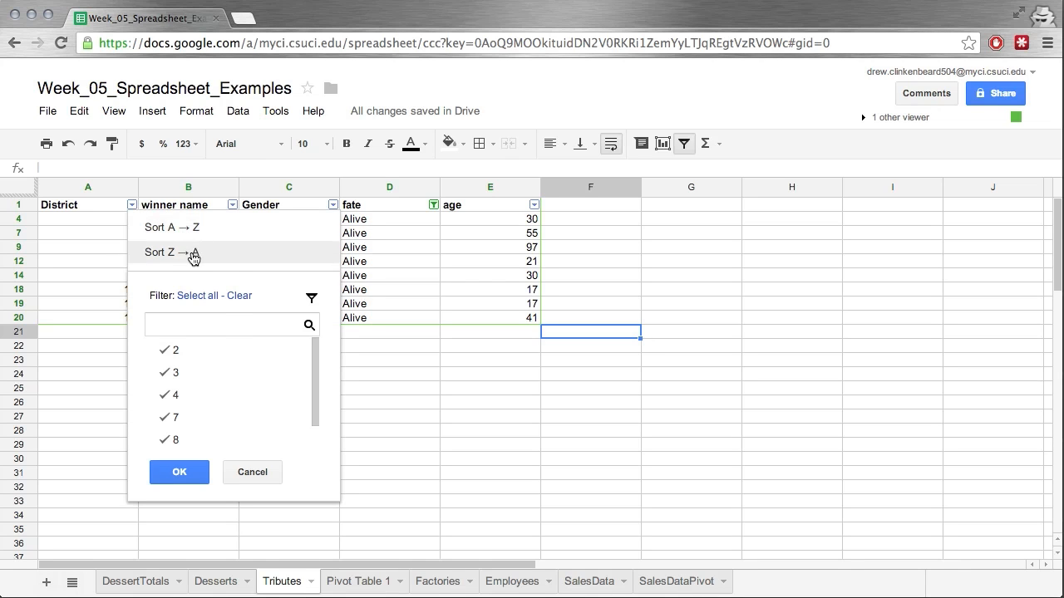
left_click(166, 252)
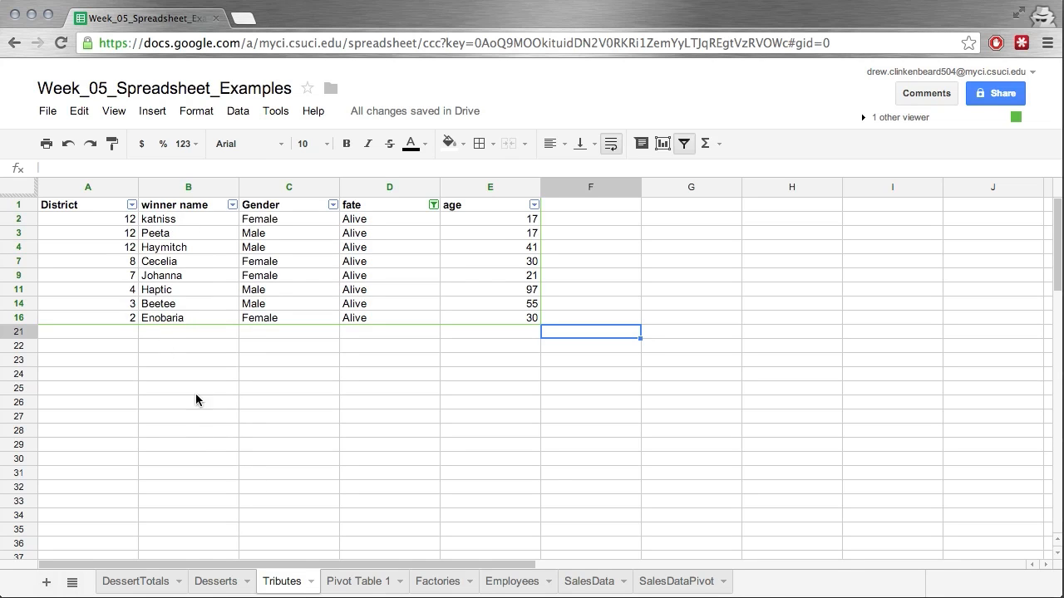
mouse_move(121, 226)
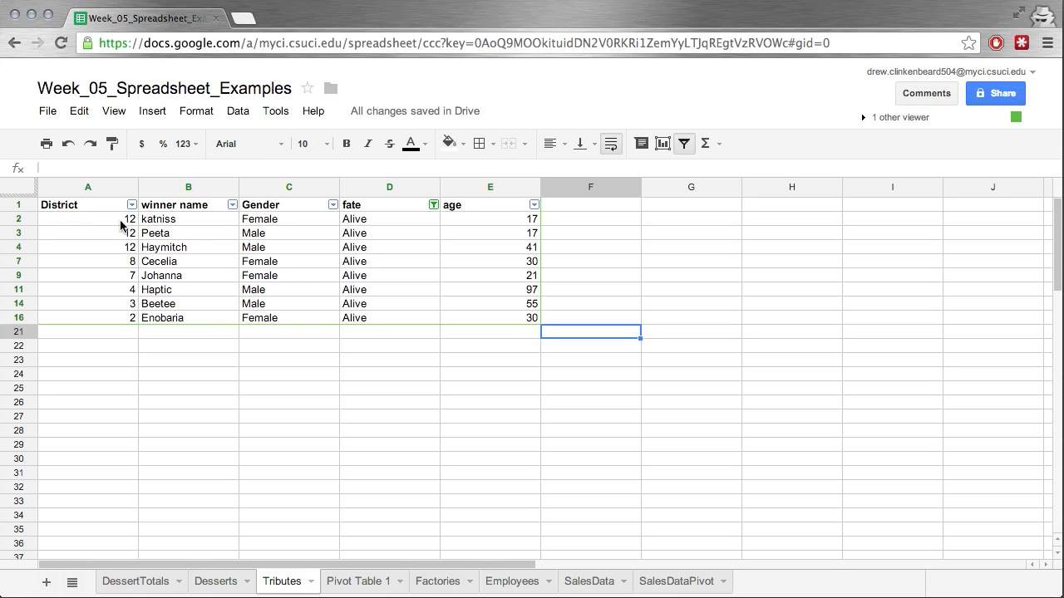
mouse_move(190, 246)
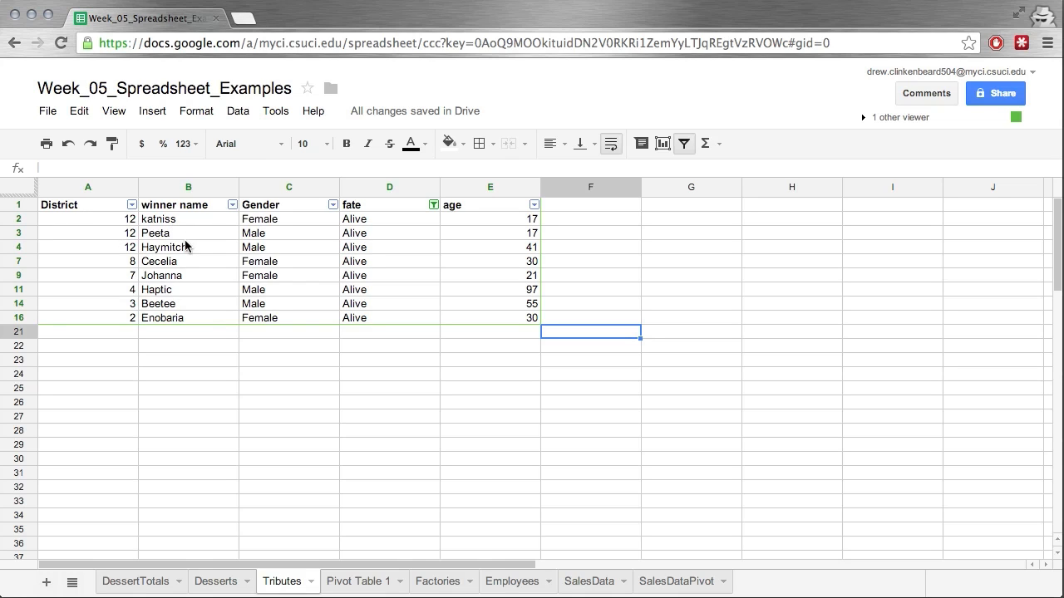
mouse_move(675, 323)
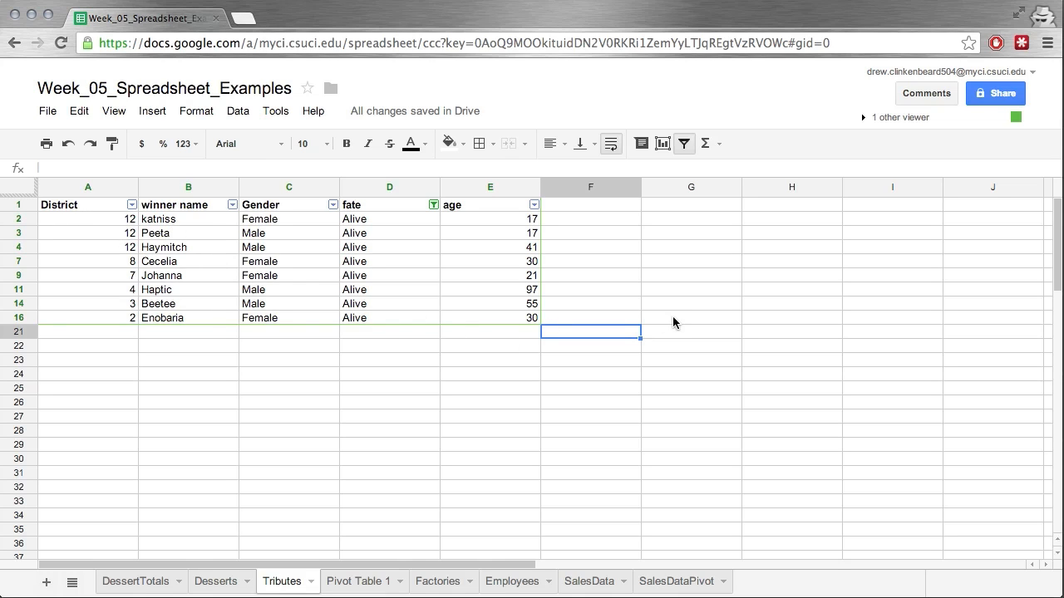
mouse_move(488, 289)
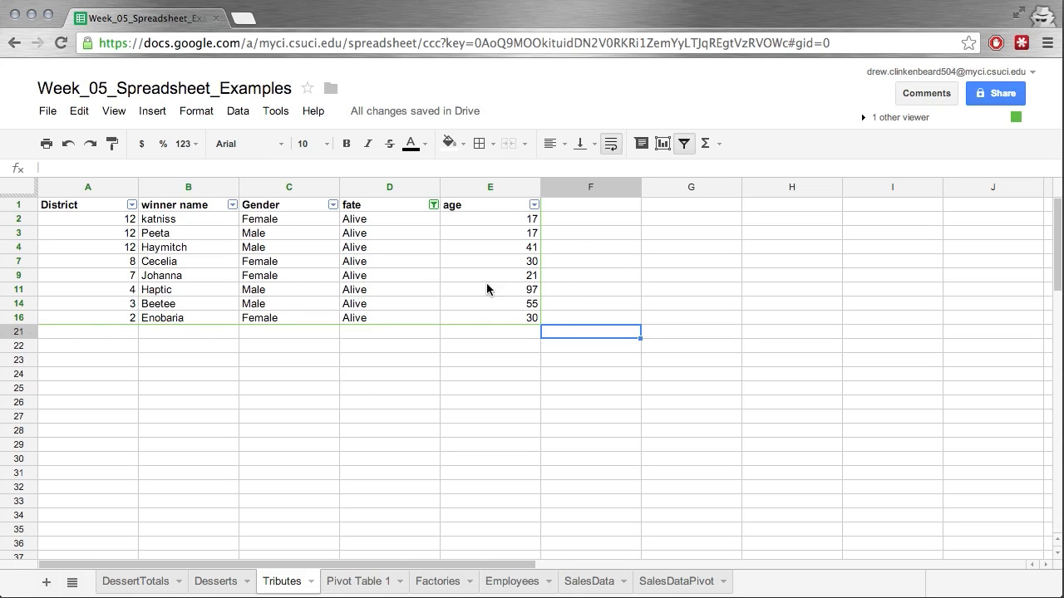
mouse_move(452, 226)
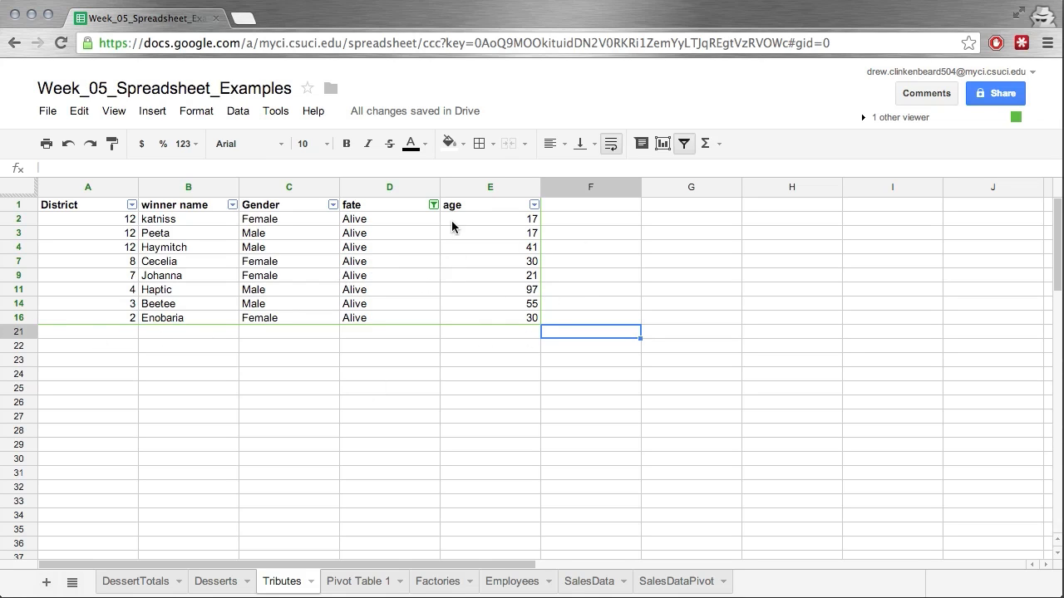
mouse_move(419, 288)
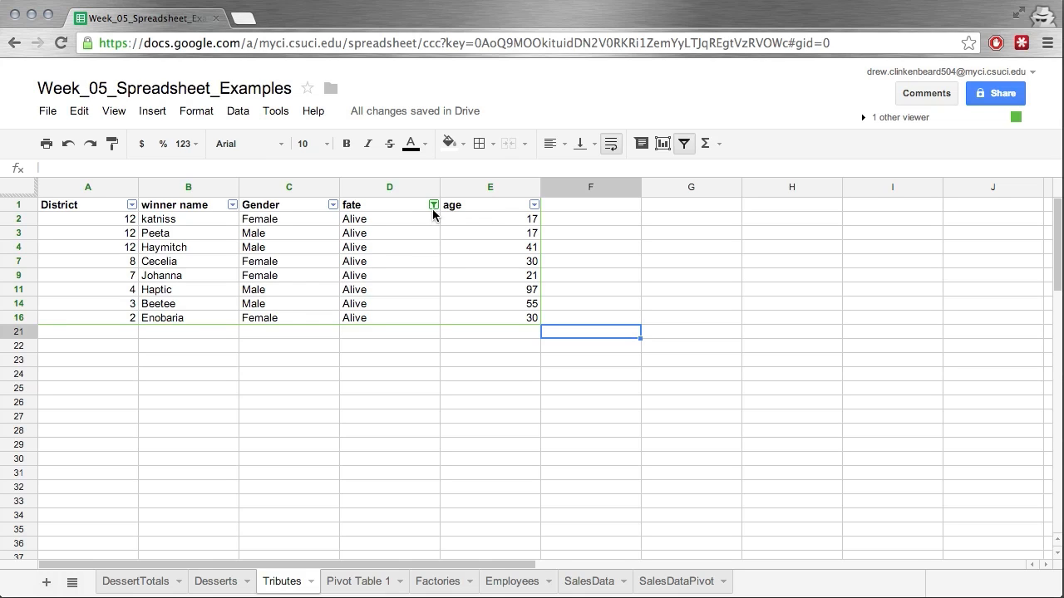
- Re-include Deceased in the fate filter so all twenty winners show again
left_click(432, 205)
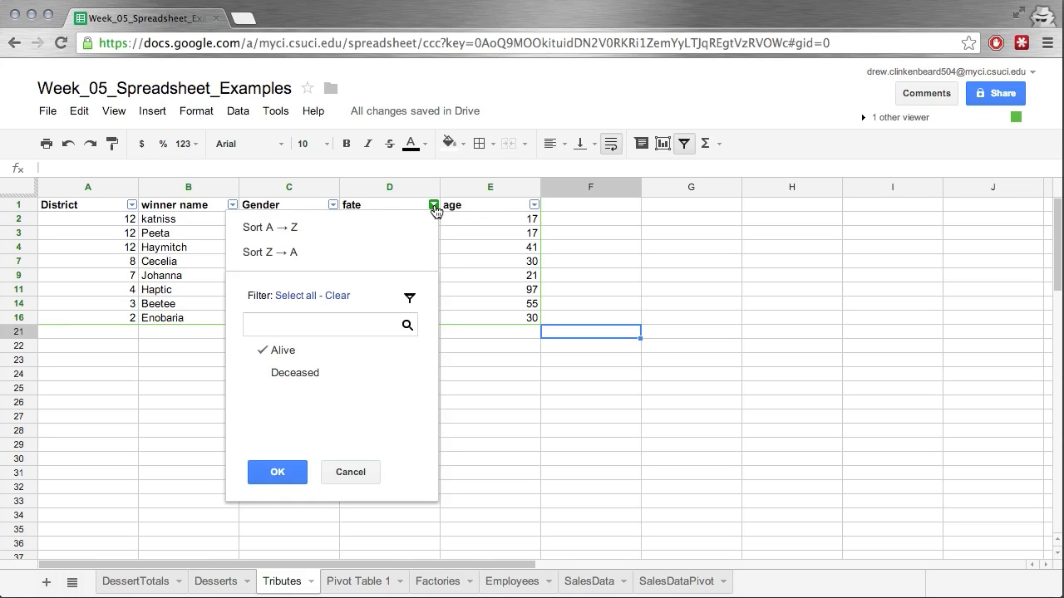
left_click(276, 373)
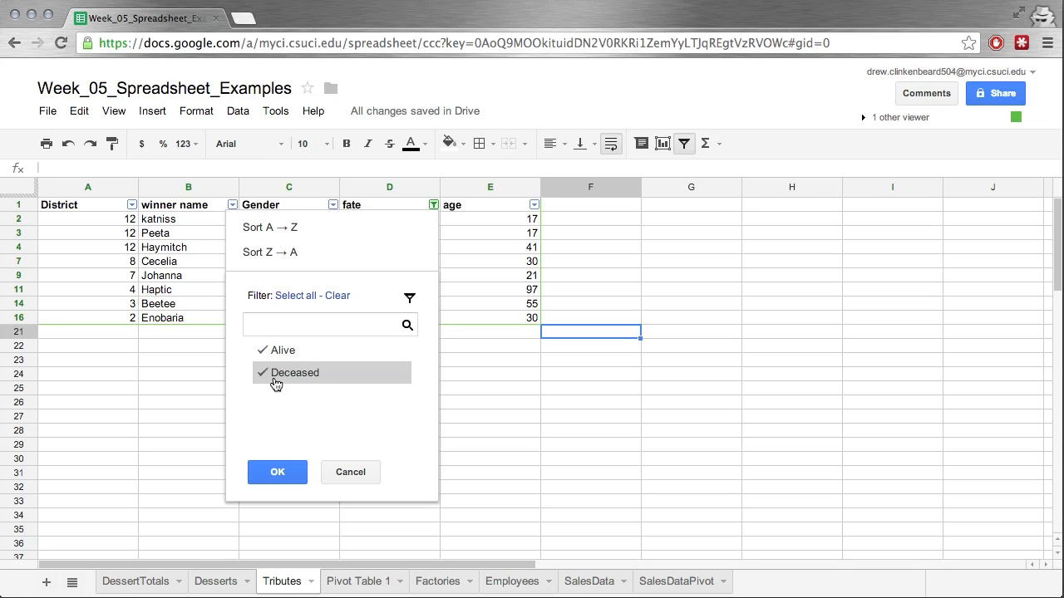
left_click(276, 472)
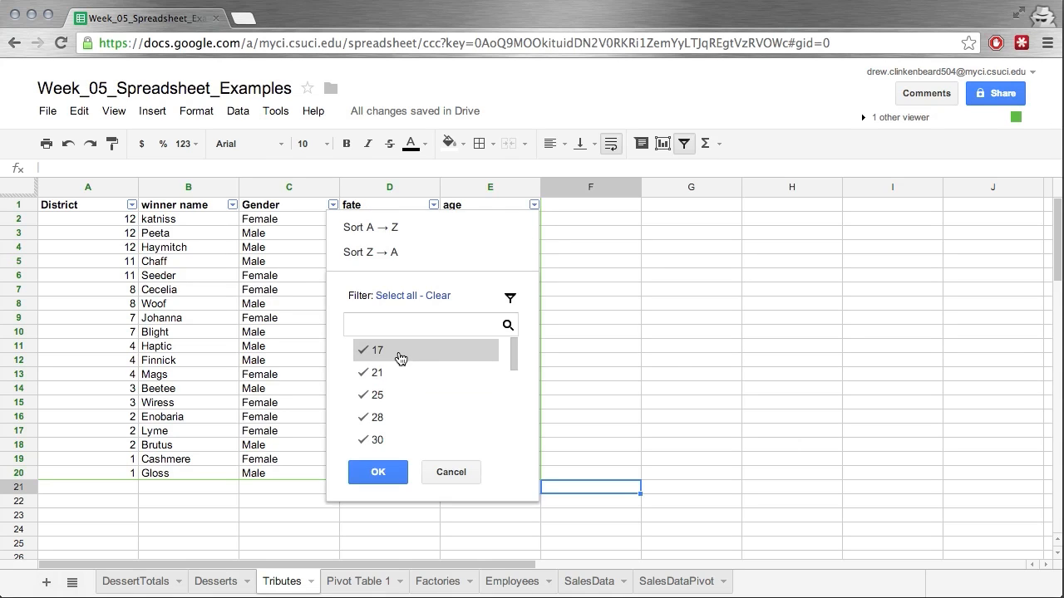
- Filter age to keep only 30 through 45, unchecking the low and high ages
left_click(433, 296)
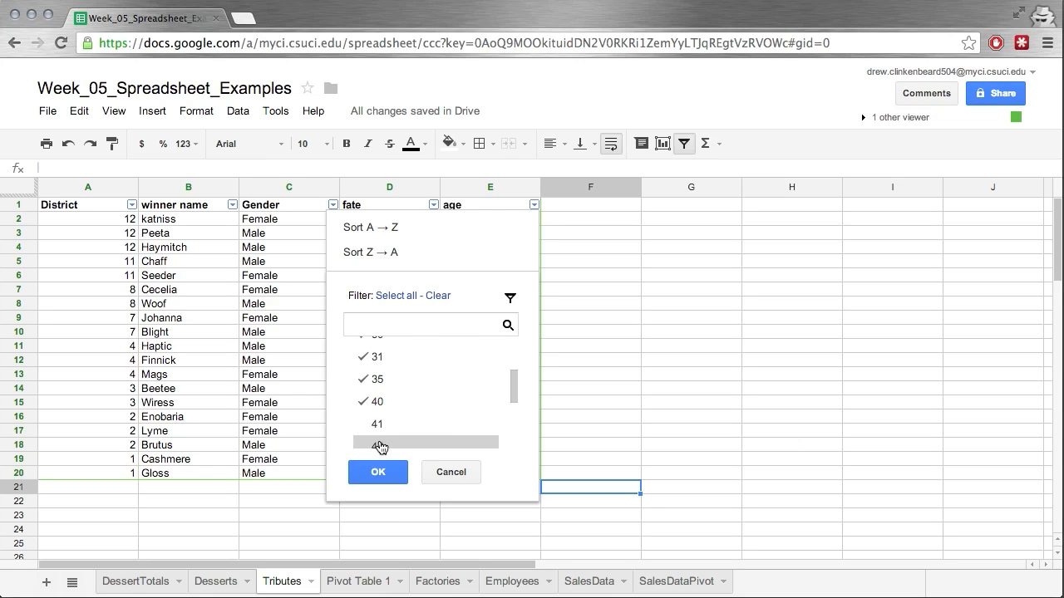
scroll("down", 3)
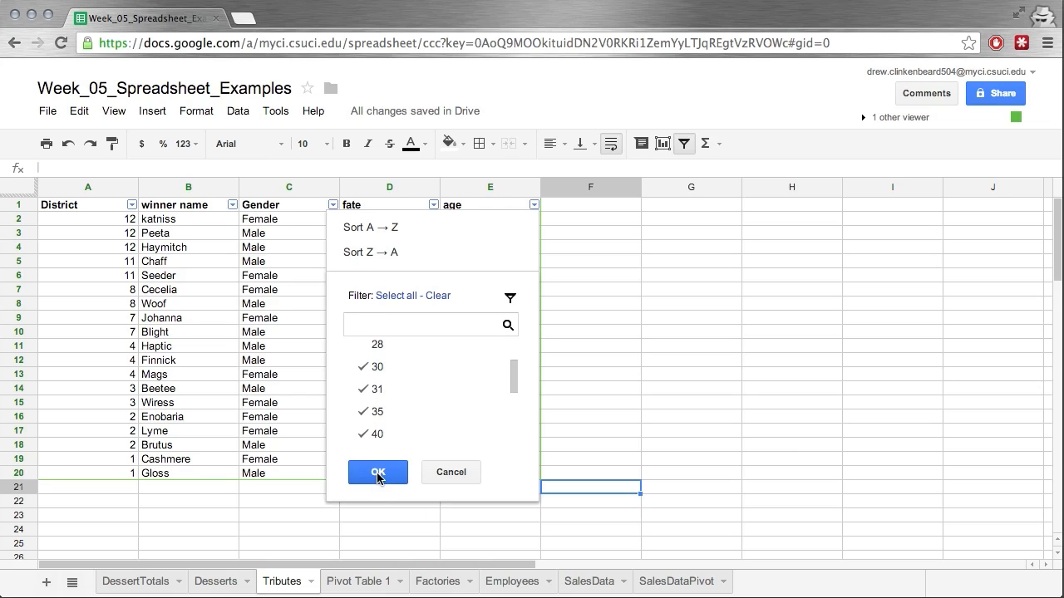
left_click(378, 472)
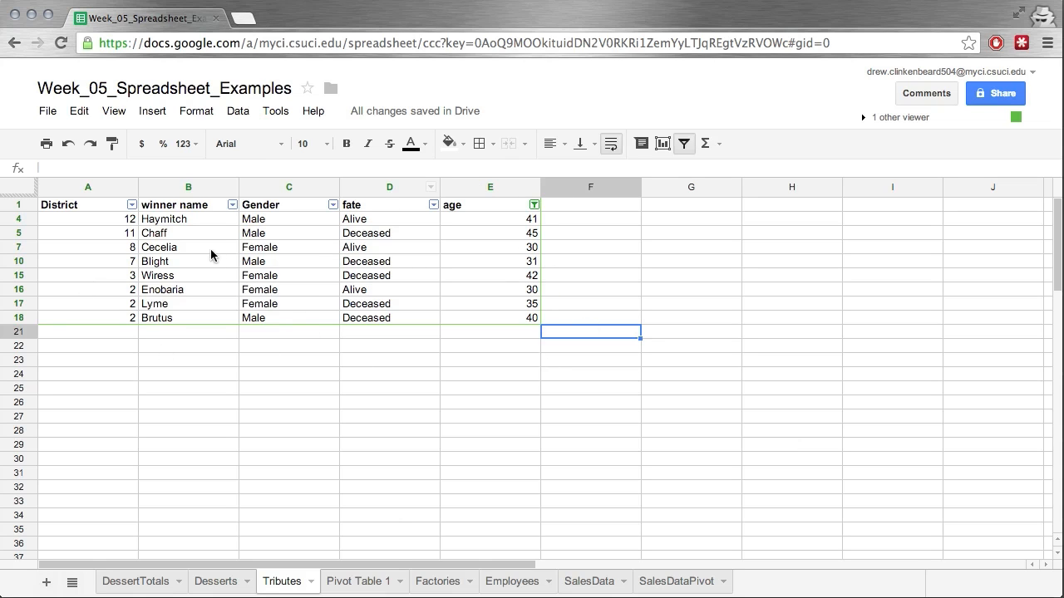
- Clear and reselect all ages in the age filter so every tribute shows again
left_click(534, 205)
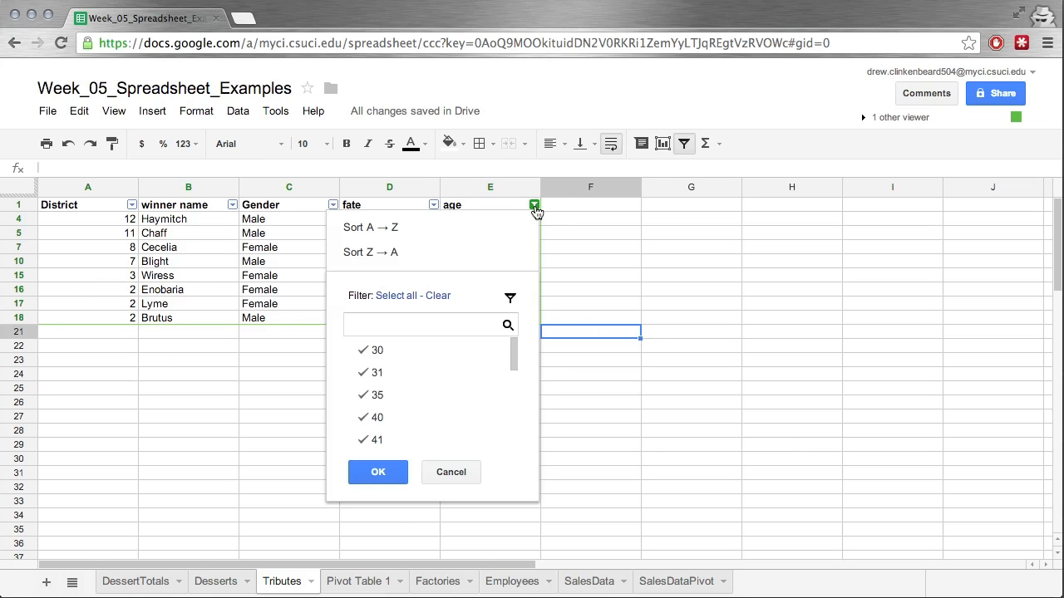
left_click(432, 296)
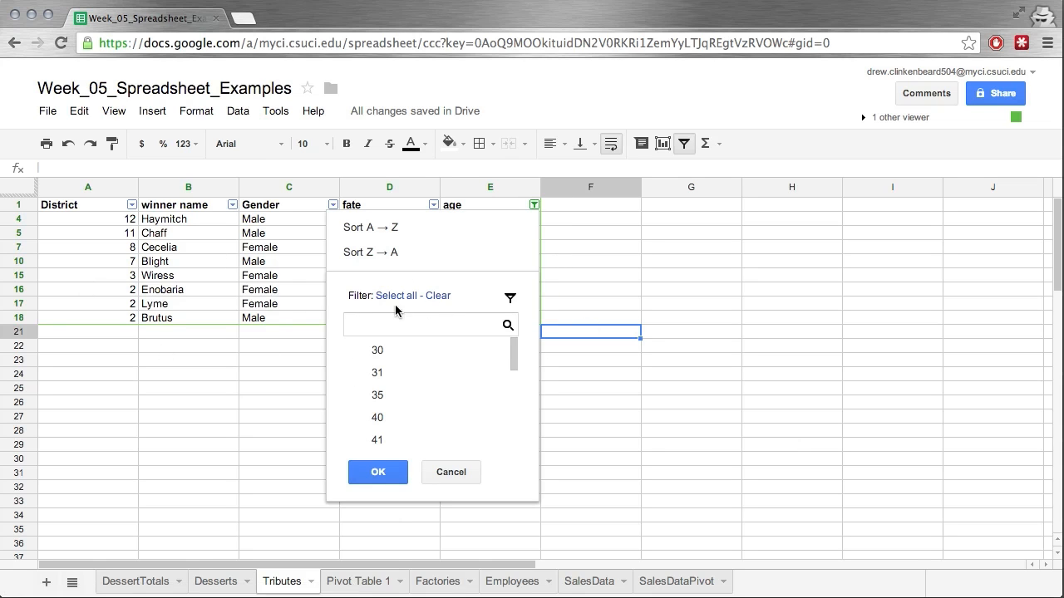
left_click(397, 296)
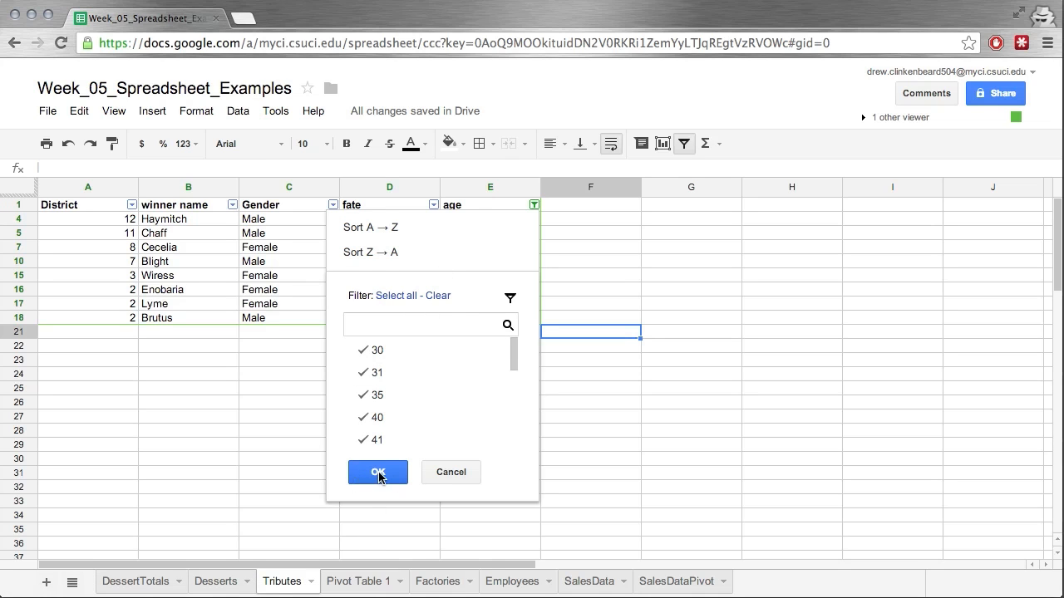
left_click(377, 472)
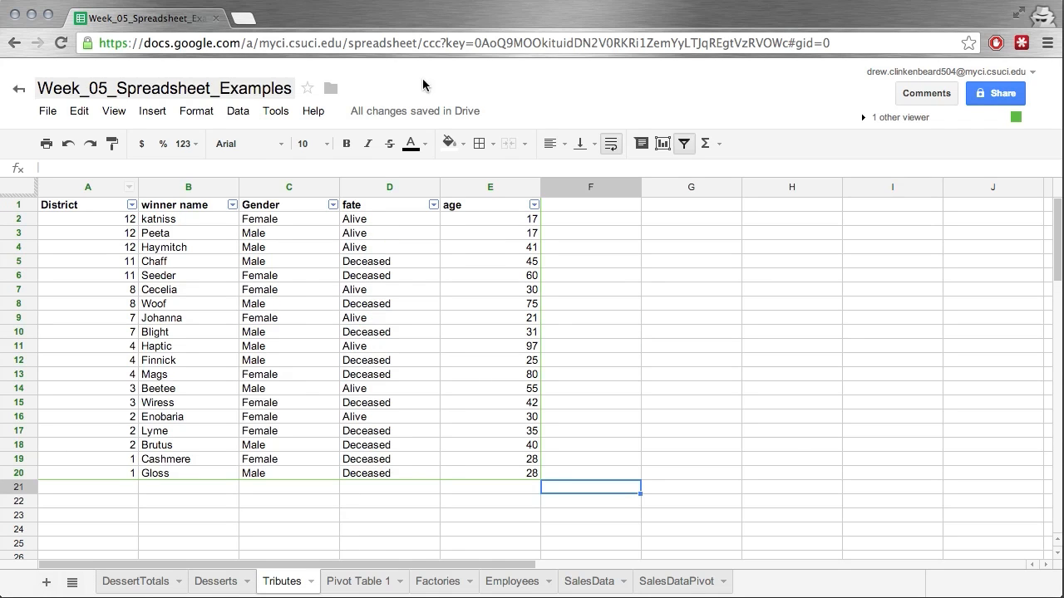
- Turn the filter off, leaving all twenty winners ordered by District 12 to 1
left_click(692, 500)
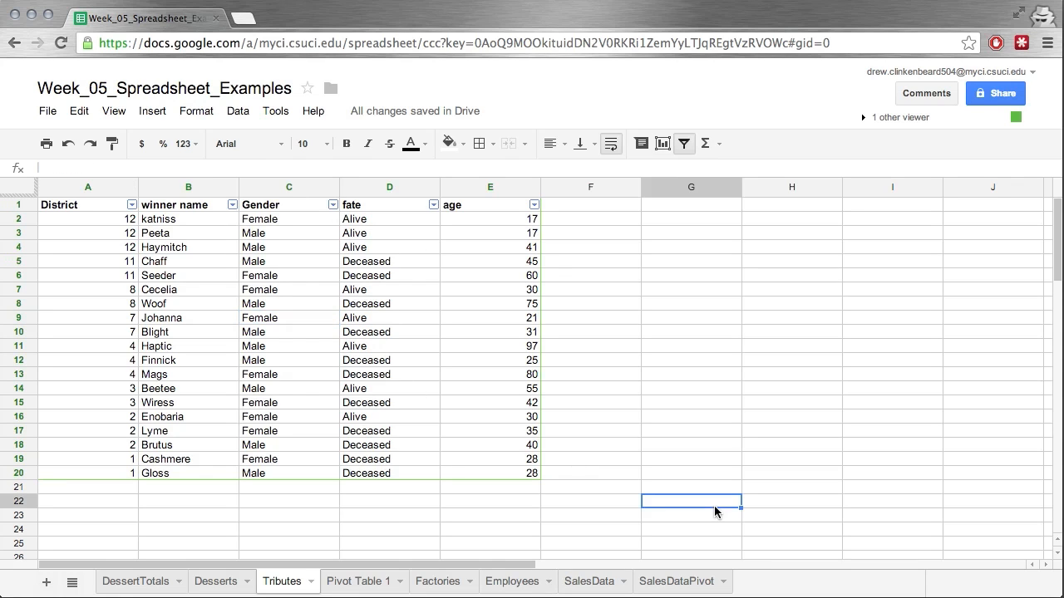
left_click(289, 359)
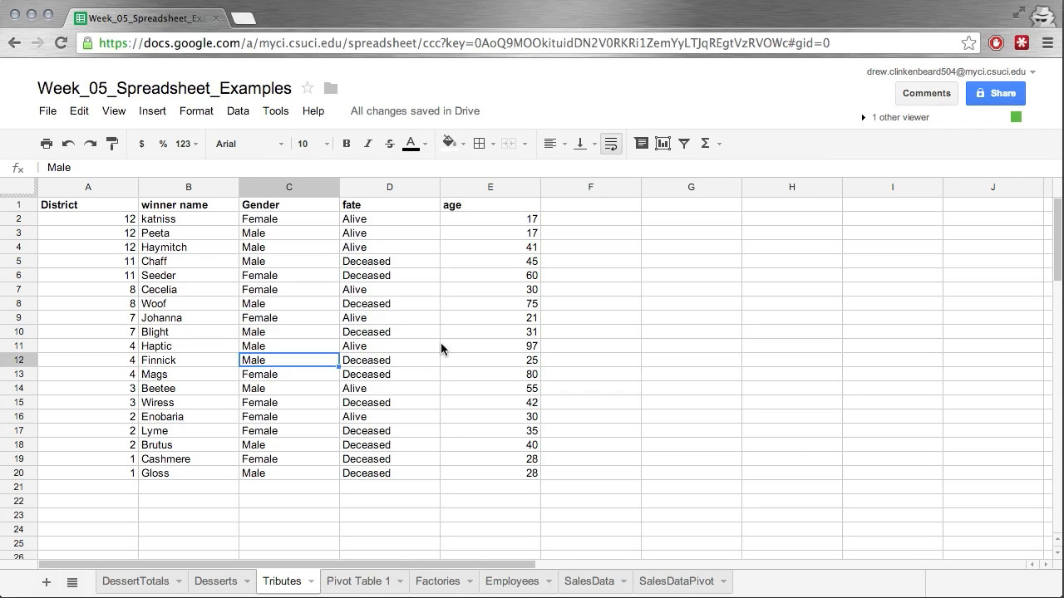
mouse_move(522, 219)
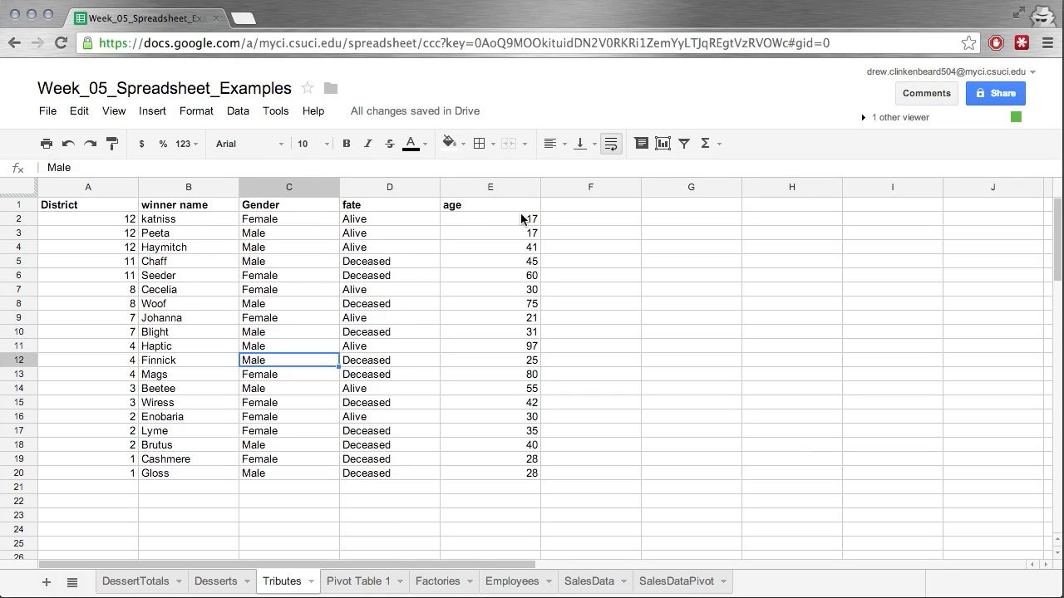
mouse_move(133, 198)
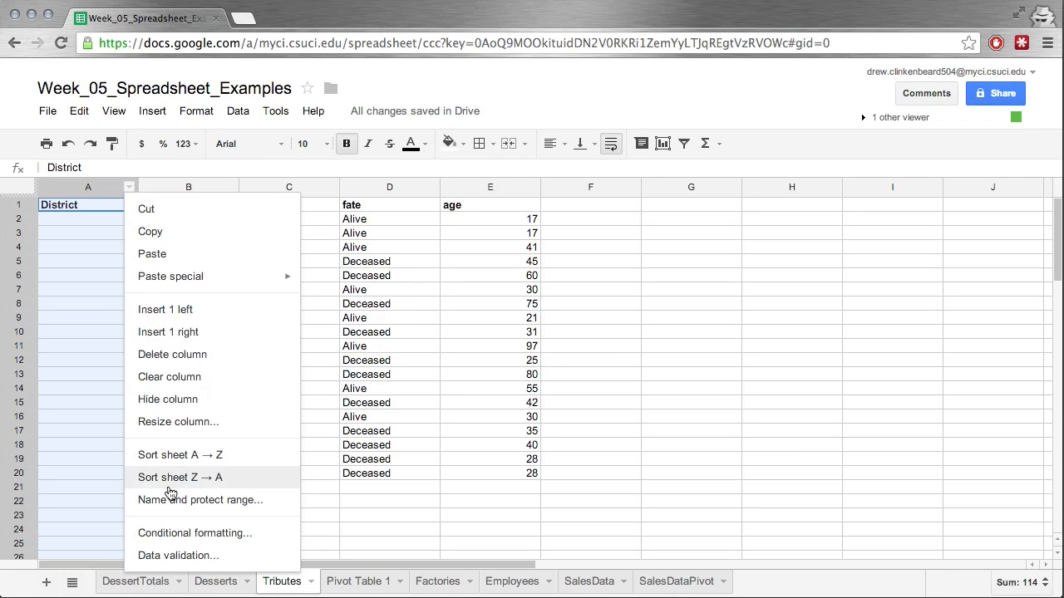
mouse_move(199, 465)
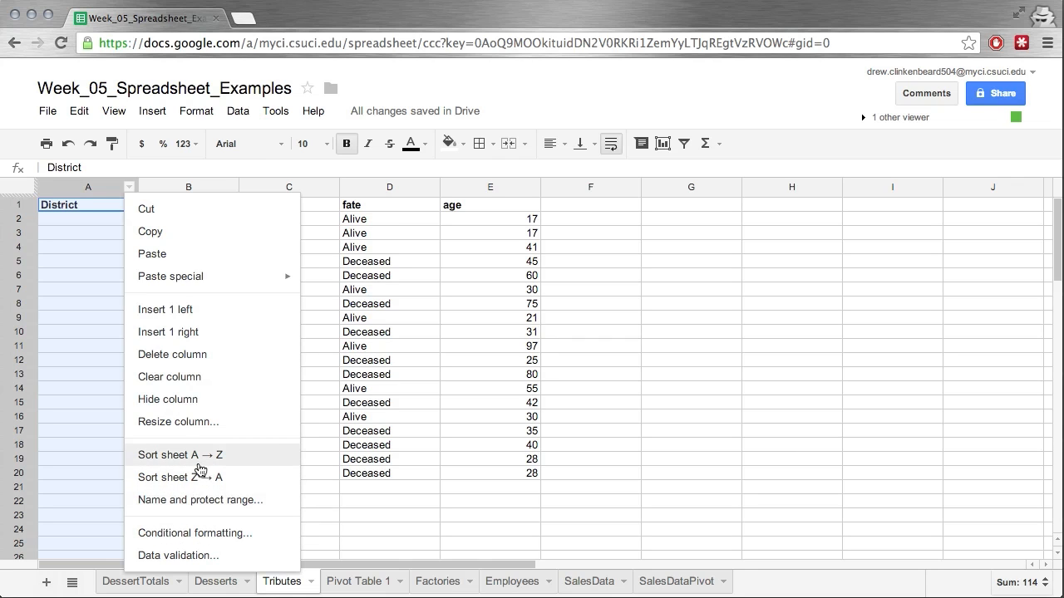
- Sort the whole sheet by District then by age A → Z, pushing the header row to the bottom
left_click(179, 455)
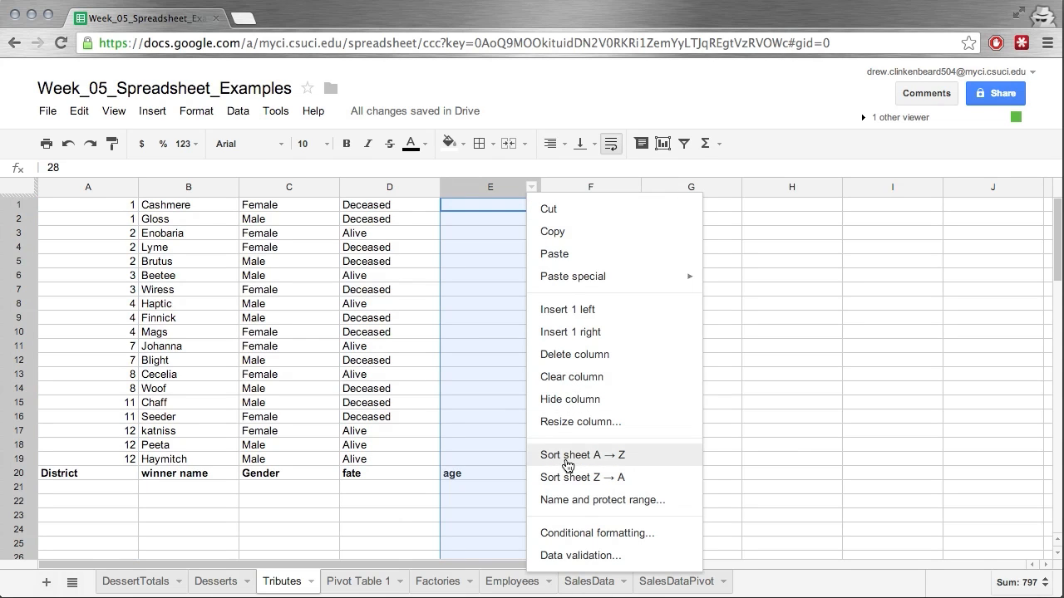
left_click(582, 455)
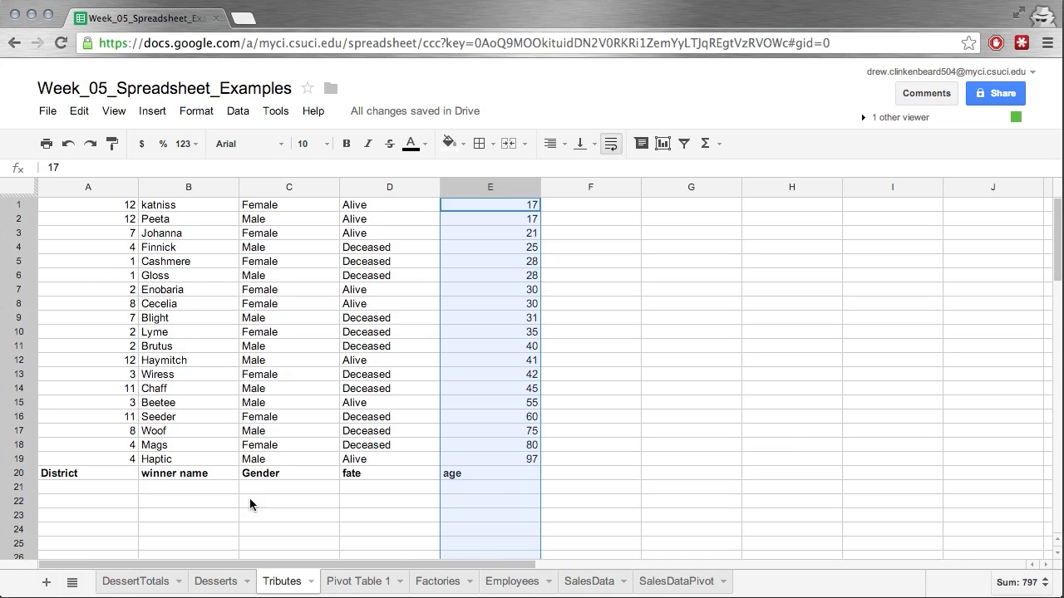
left_click(532, 186)
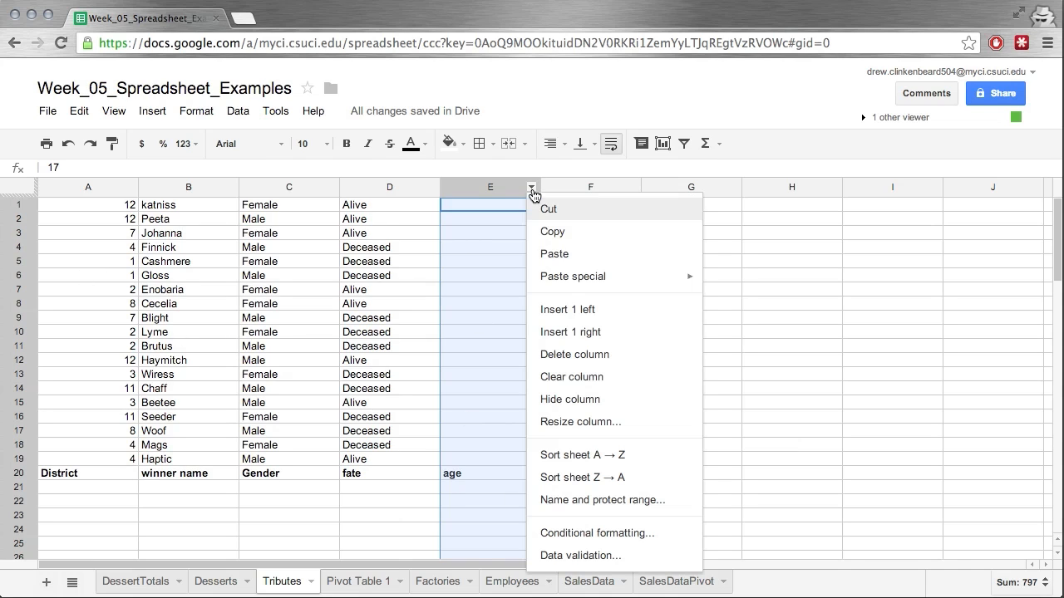